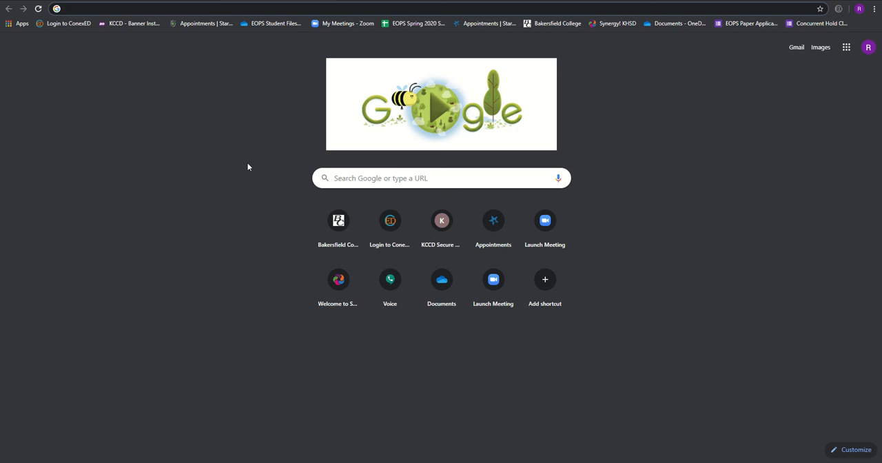
pyautogui.moveTo(257, 115)
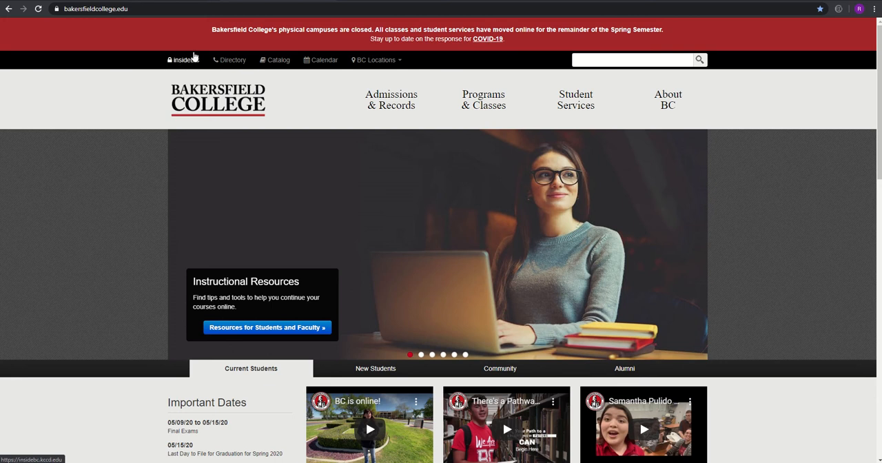
# From the InsideBC portal, reach MyBanWeb's Add or Drop Classes term selection page.
pyautogui.click(184, 59)
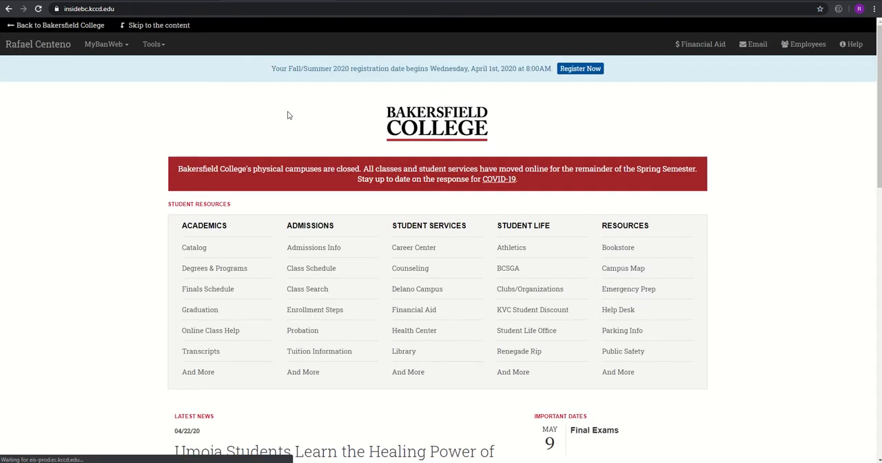
pyautogui.moveTo(486, 58)
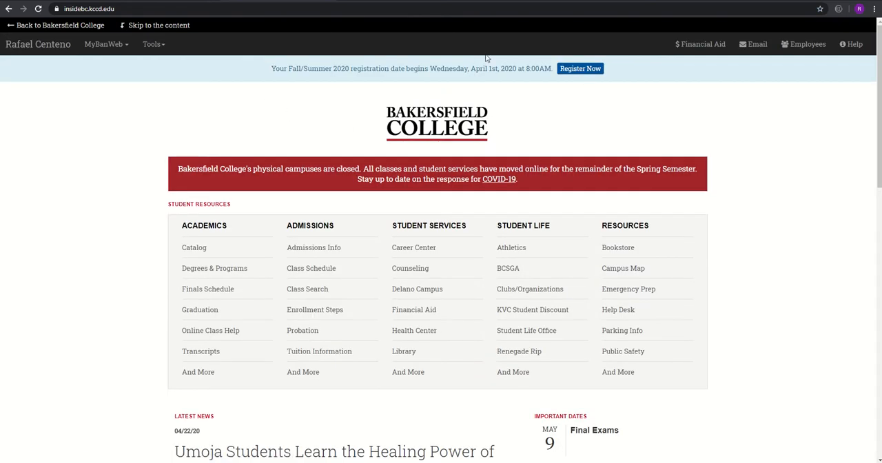
pyautogui.moveTo(581, 69)
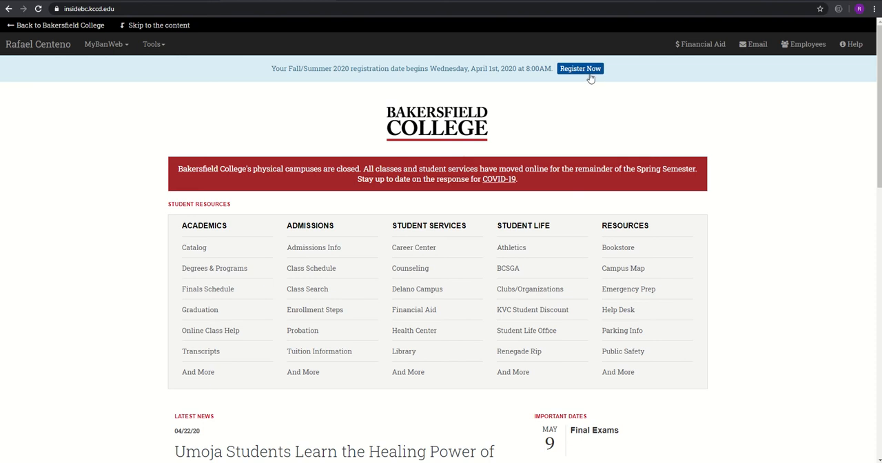
pyautogui.moveTo(138, 59)
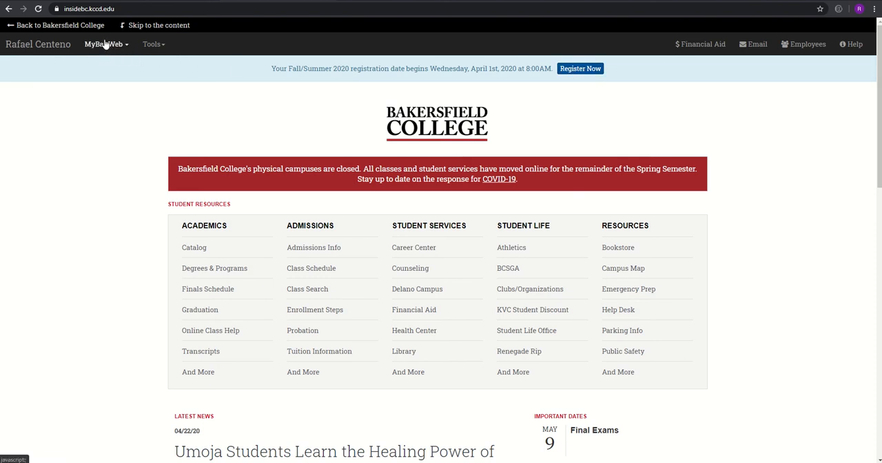
pyautogui.click(104, 44)
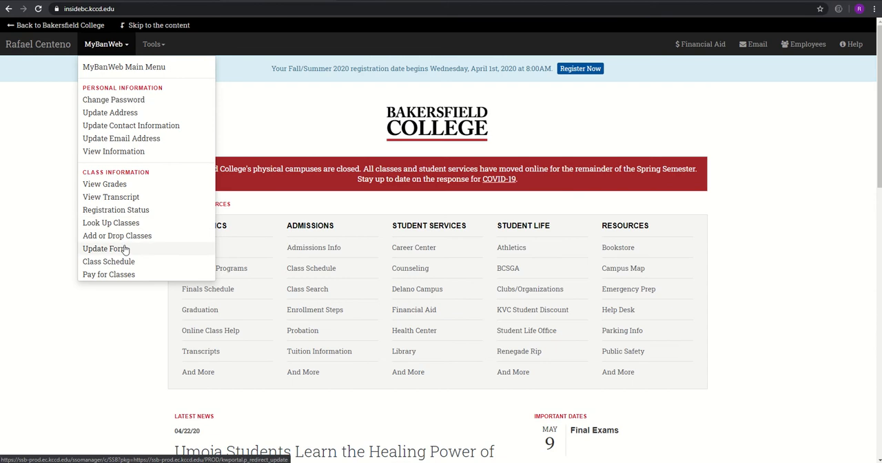
pyautogui.click(116, 235)
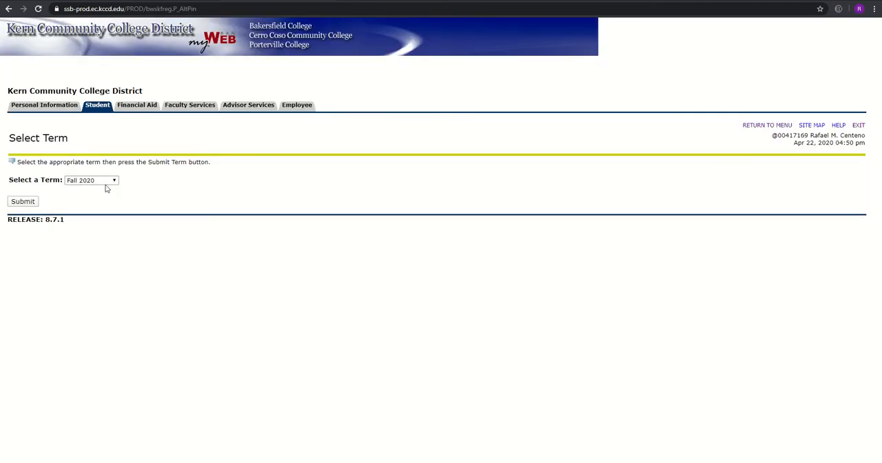
# Submit Fall 2020 as the term to reach its Add/Drop Classes worksheet.
pyautogui.click(91, 179)
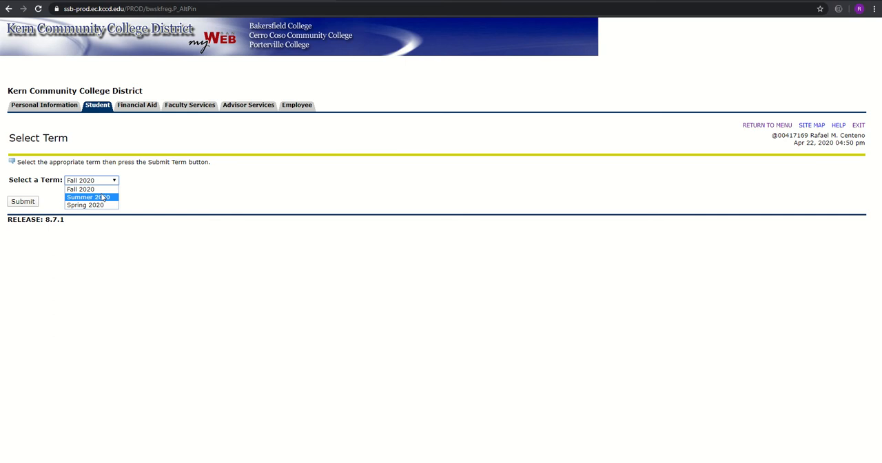
pyautogui.click(91, 179)
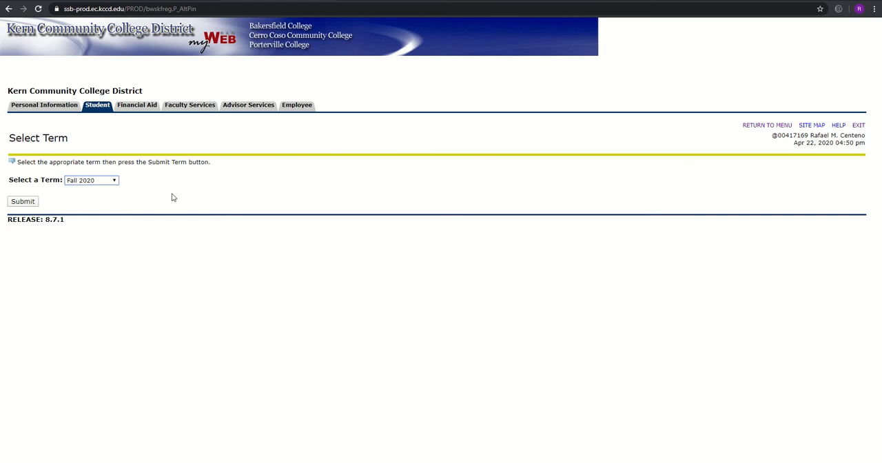
pyautogui.moveTo(48, 204)
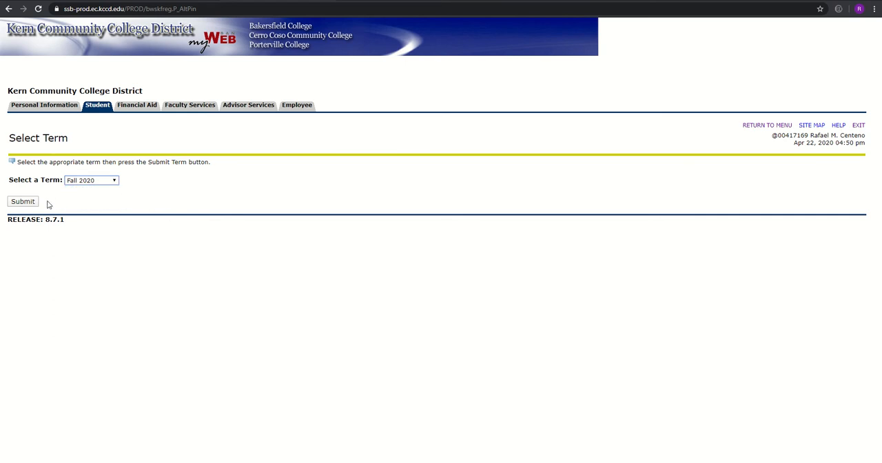
pyautogui.click(22, 201)
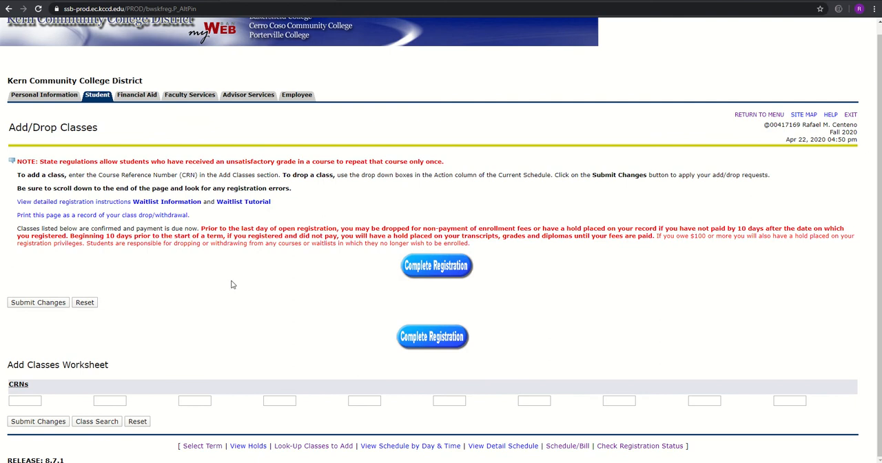
pyautogui.moveTo(387, 302)
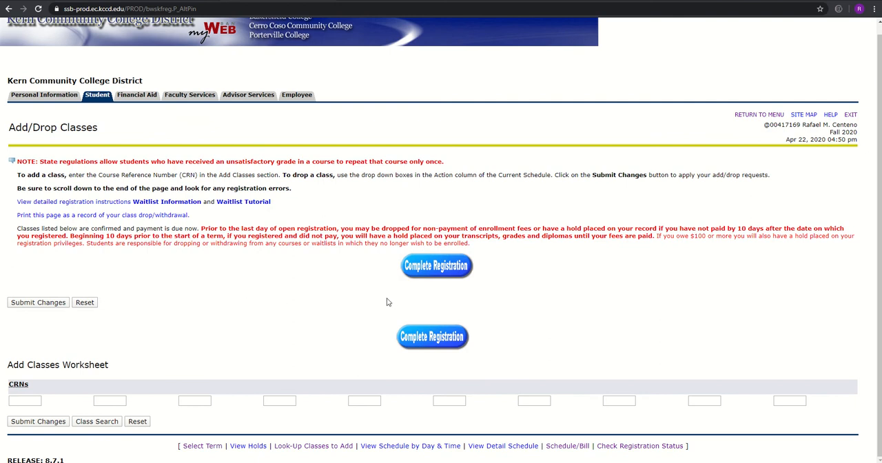
pyautogui.moveTo(414, 306)
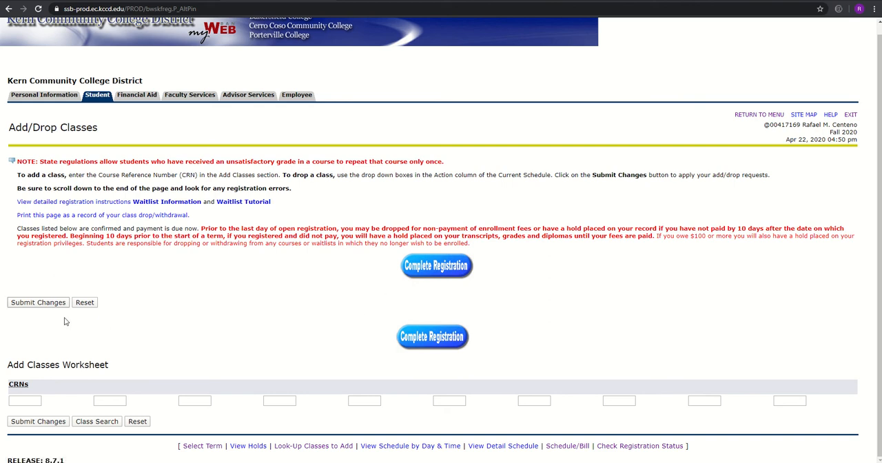
pyautogui.moveTo(58, 426)
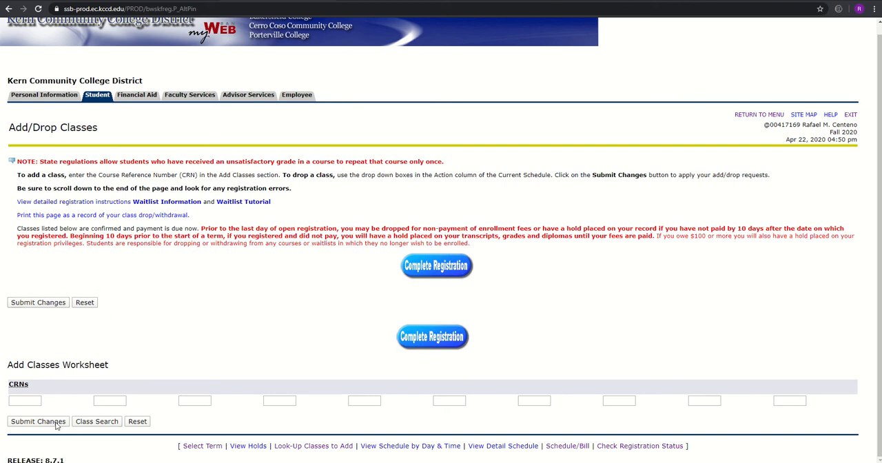
# Launch the Fall 2020 Class Schedule Search from the Add Classes Worksheet.
pyautogui.doubleClick(18, 383)
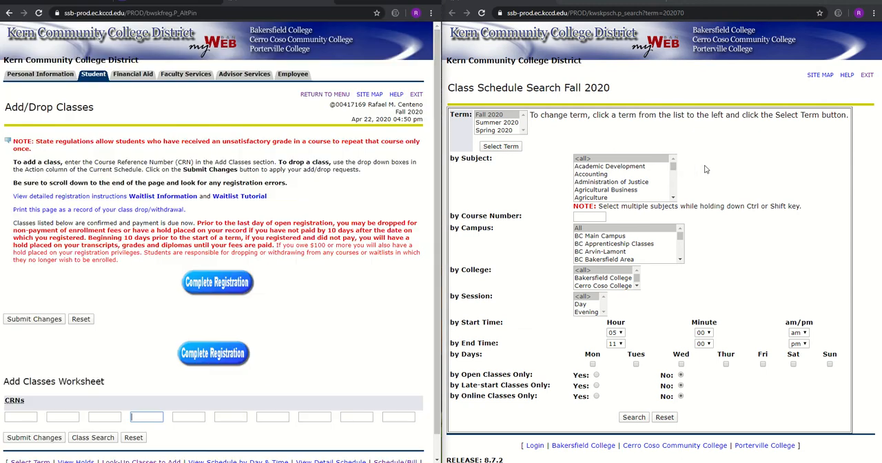
pyautogui.moveTo(590, 127)
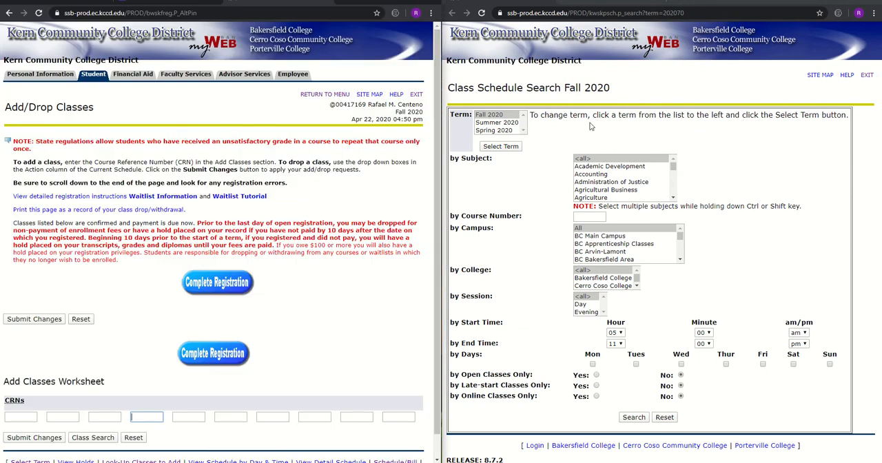
# Bring the Starfish Degree Planner with the My Sociology AAT Plan into the right window.
pyautogui.doubleClick(513, 88)
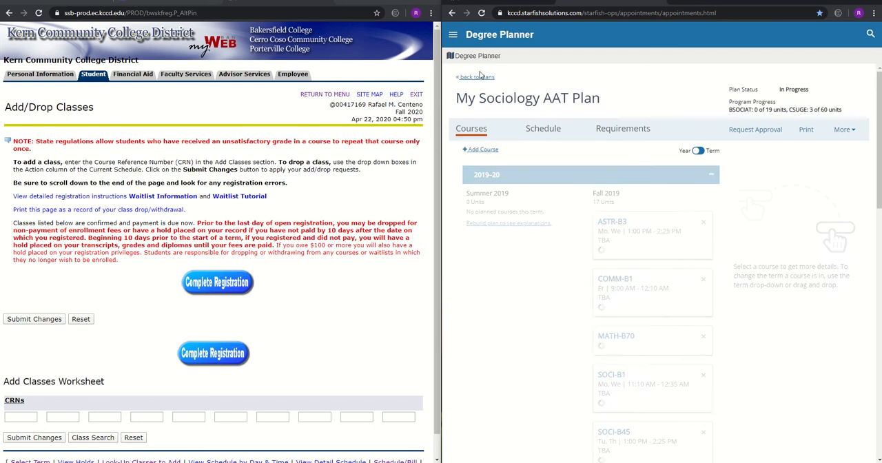
# Expand the 2020-21 plan and review Fall 2020 courses COMM-B1, ENGL-B1AL, PSYC-B5 and SOCI-B1.
pyautogui.click(475, 77)
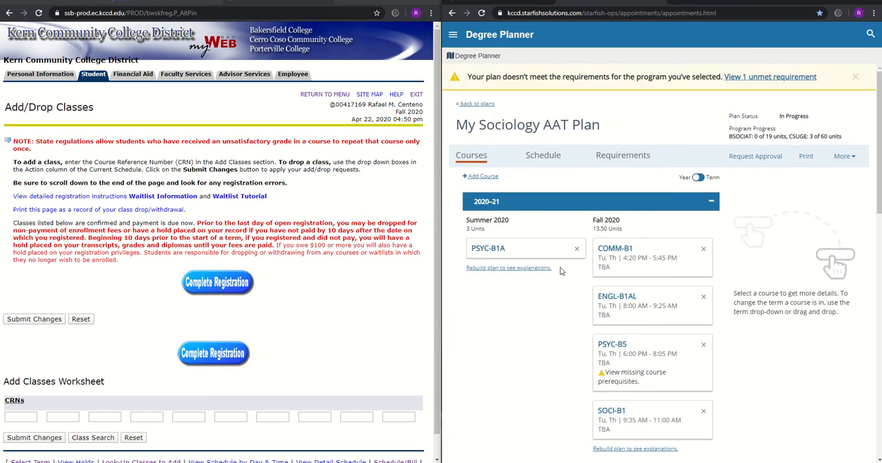
pyautogui.scroll(-3)
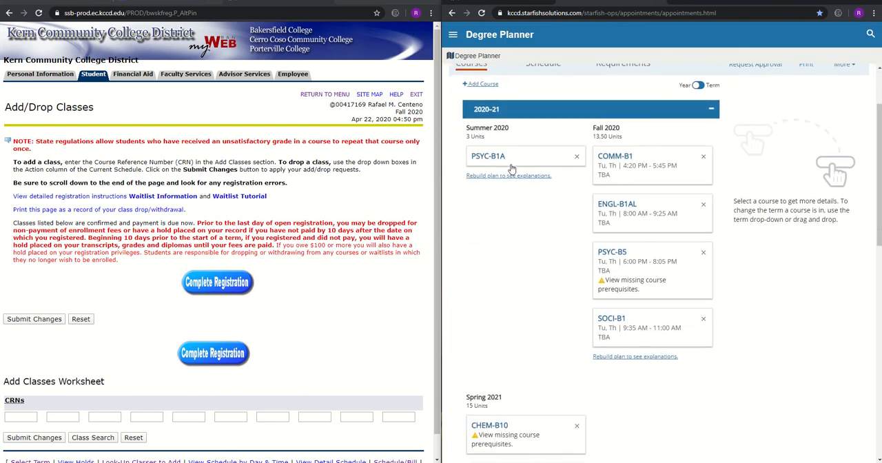
pyautogui.moveTo(488, 156)
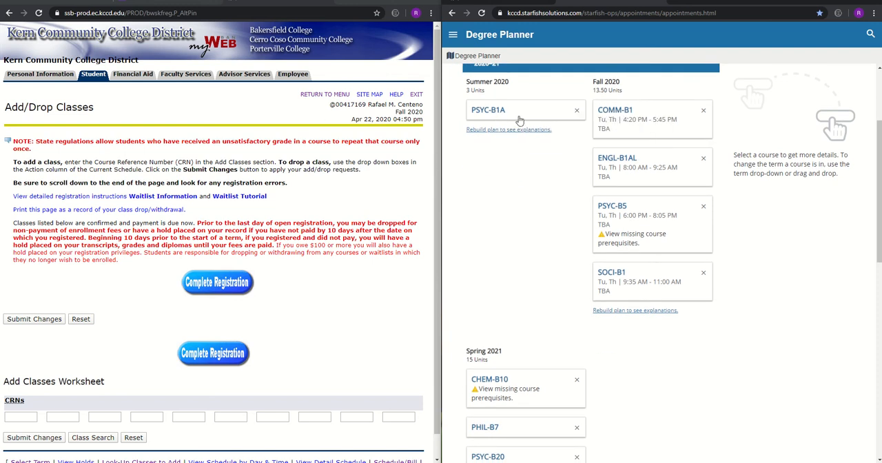
pyautogui.moveTo(517, 122)
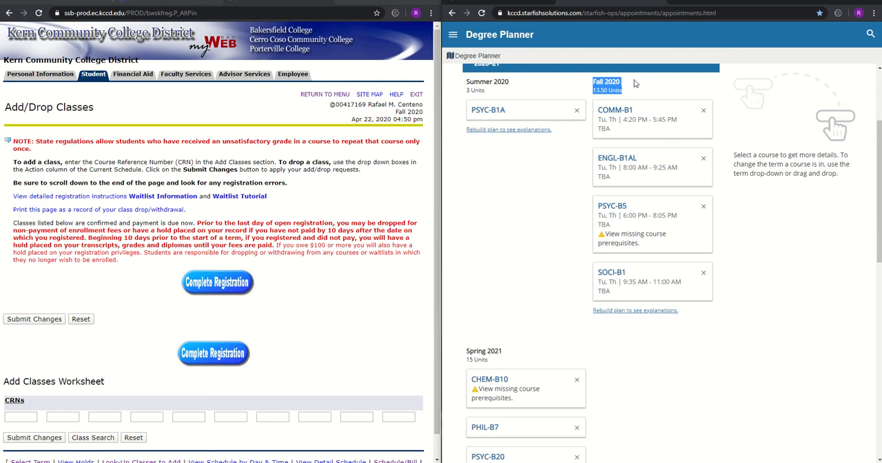
pyautogui.moveTo(669, 178)
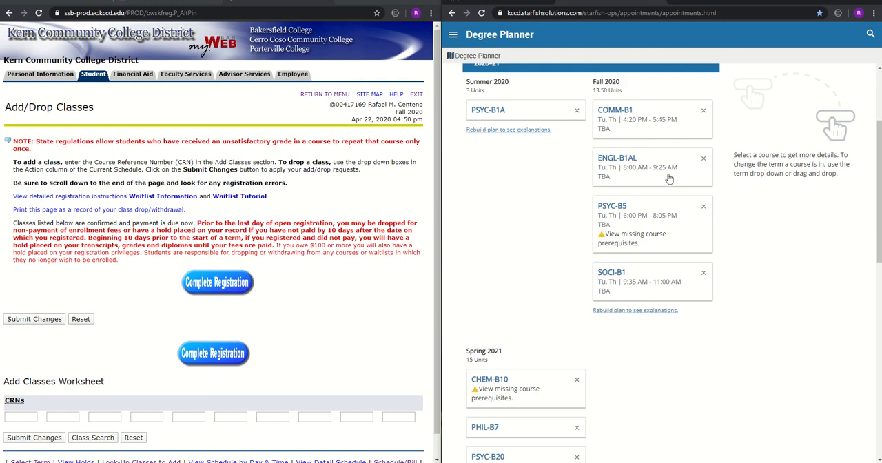
pyautogui.scroll(3)
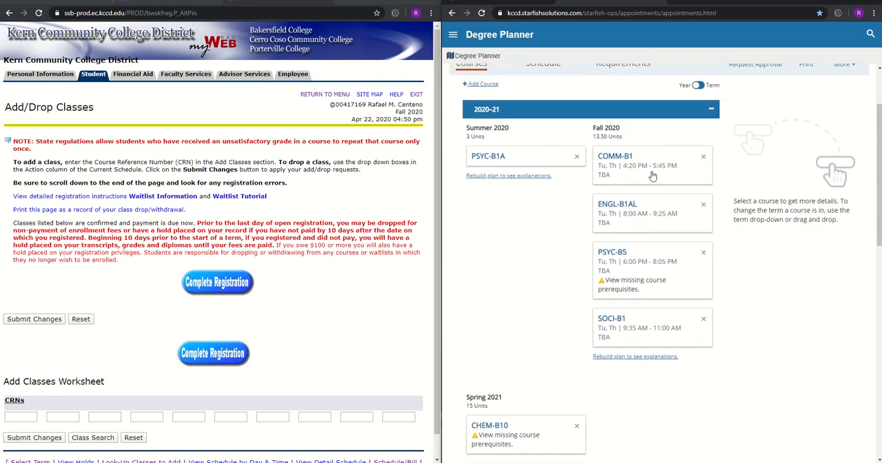
pyautogui.moveTo(634, 230)
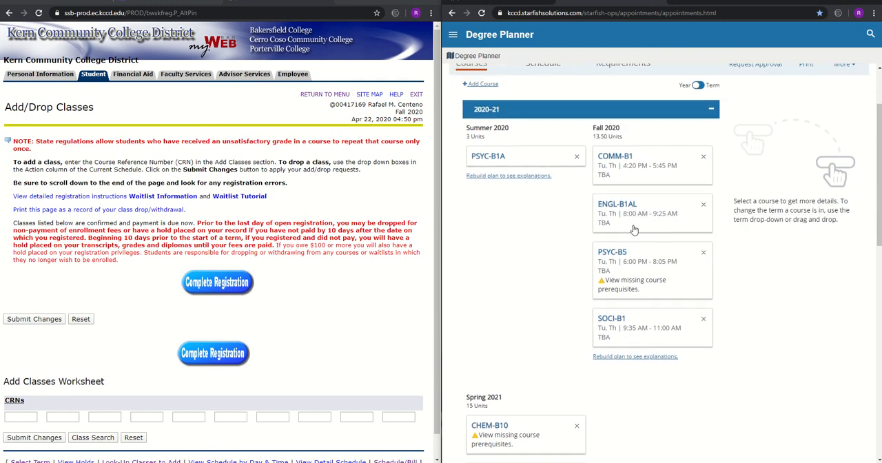
pyautogui.moveTo(629, 253)
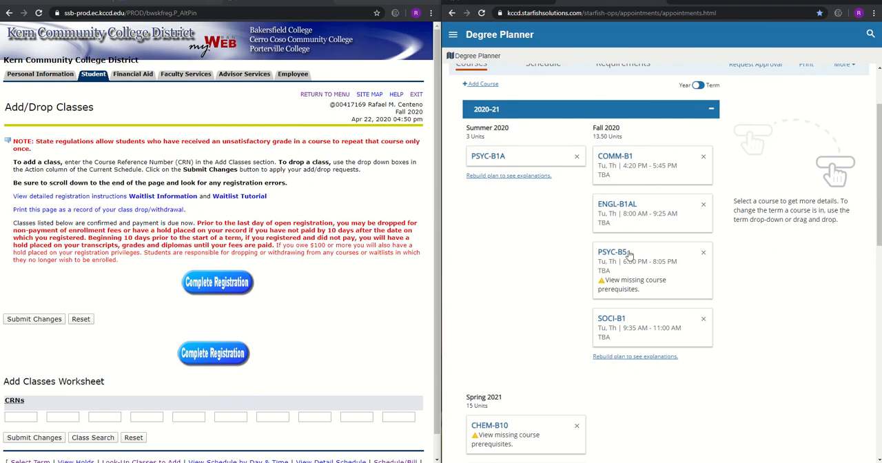
pyautogui.moveTo(618, 333)
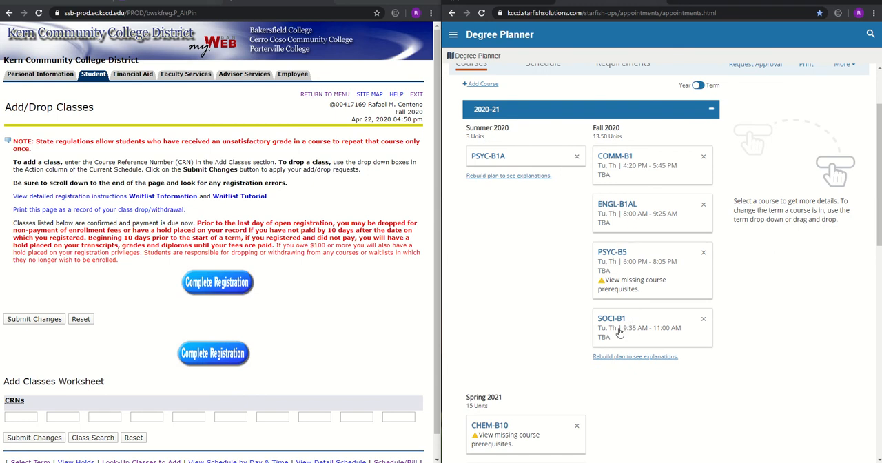
pyautogui.moveTo(507, 12)
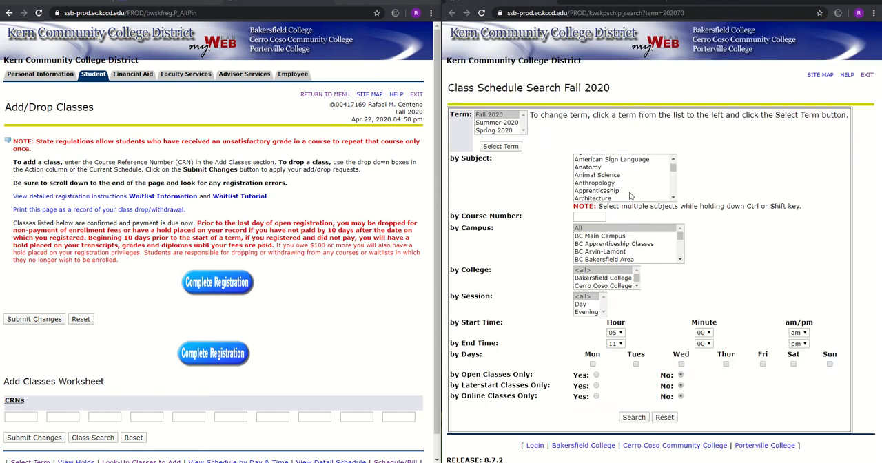
# In the Fall 2020 Class Schedule Search, choose Communication as the subject.
pyautogui.scroll(-3)
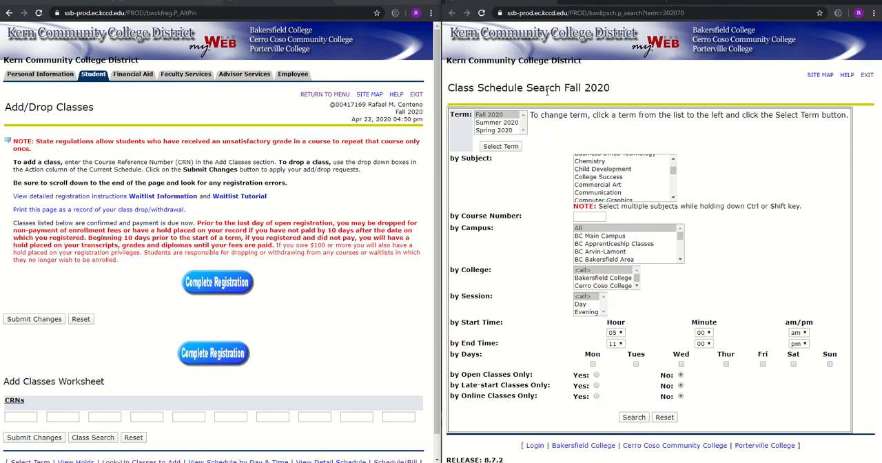
pyautogui.tripleClick(530, 88)
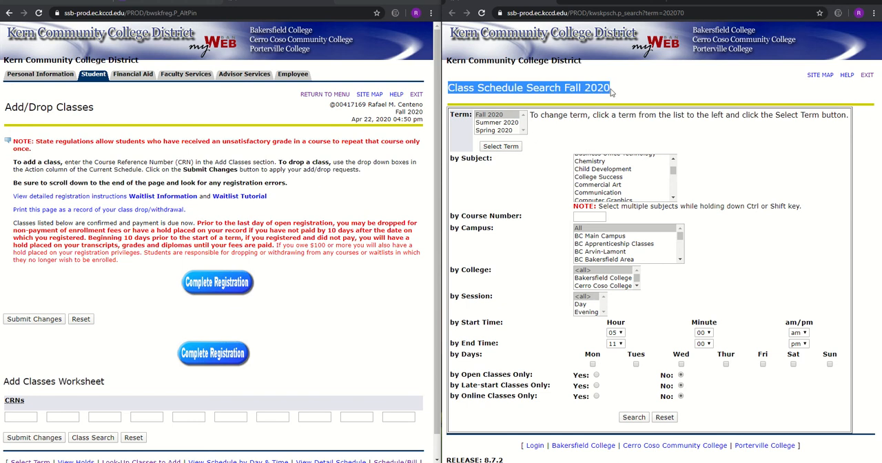
pyautogui.click(598, 191)
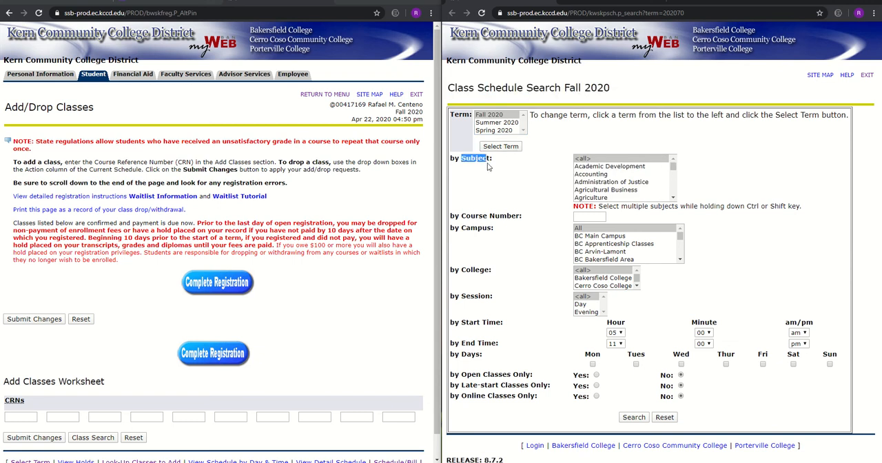
pyautogui.scroll(-3)
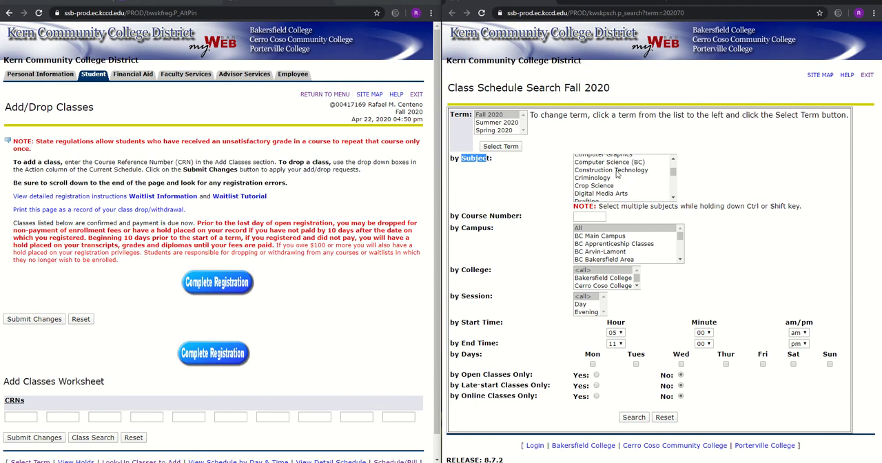
pyautogui.click(598, 190)
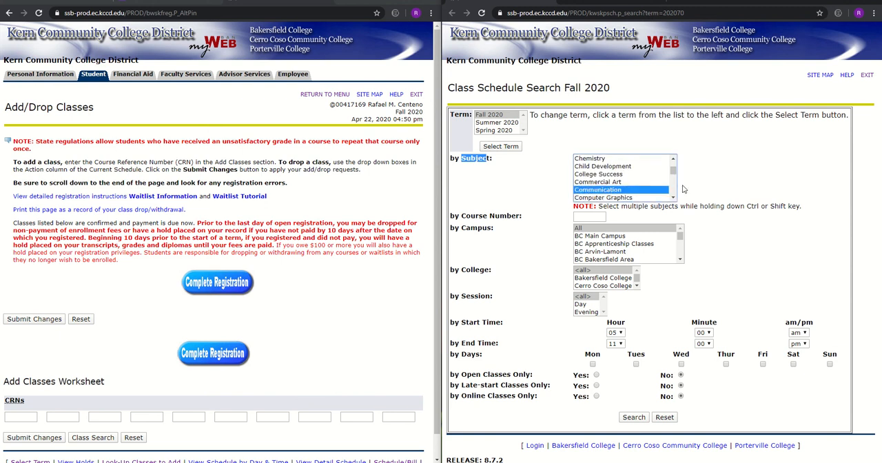
pyautogui.moveTo(571, 282)
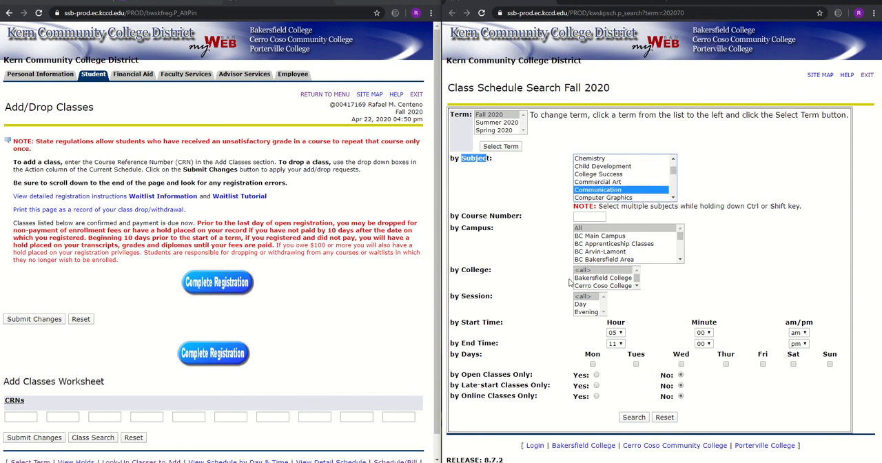
pyautogui.moveTo(600, 239)
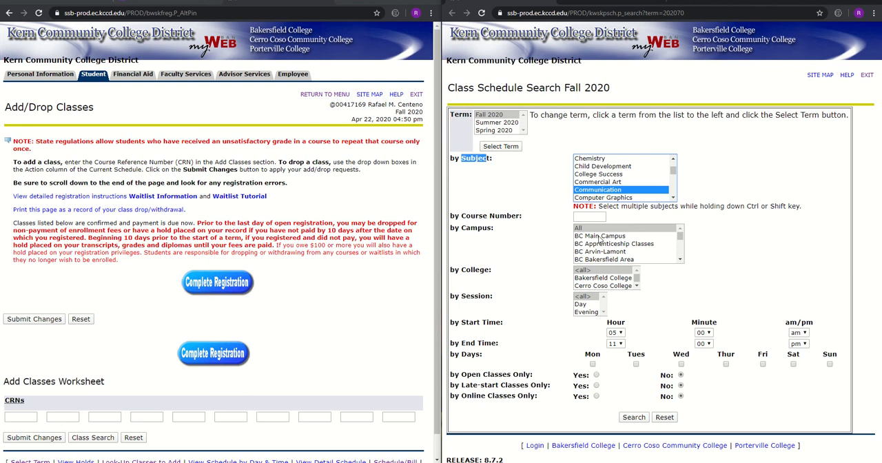
# Limit the search to BC Main Campus and Bakersfield College, then run it for COMM B1 sections.
pyautogui.click(598, 236)
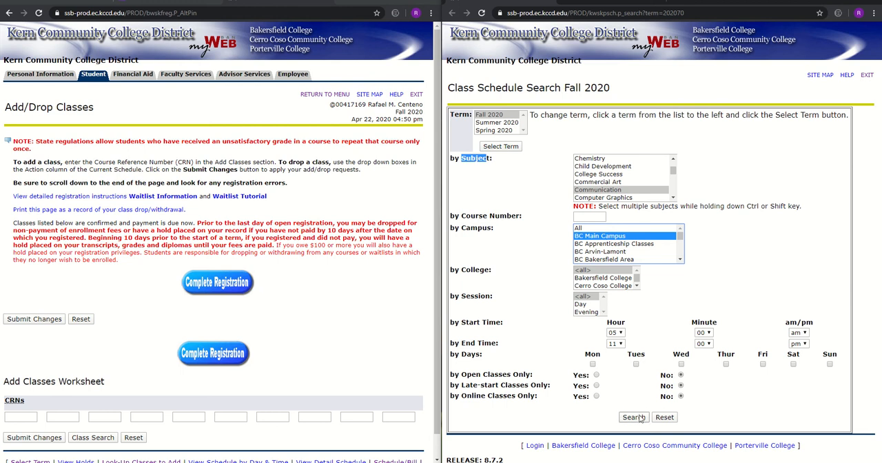
pyautogui.click(602, 277)
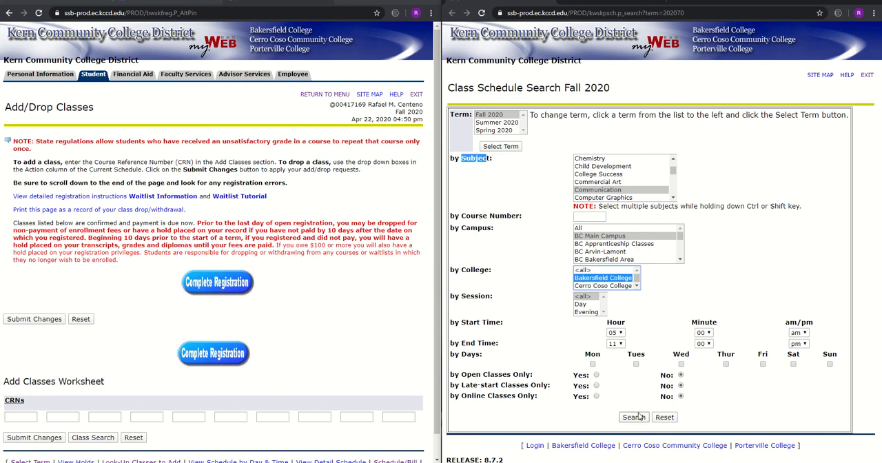
pyautogui.click(633, 416)
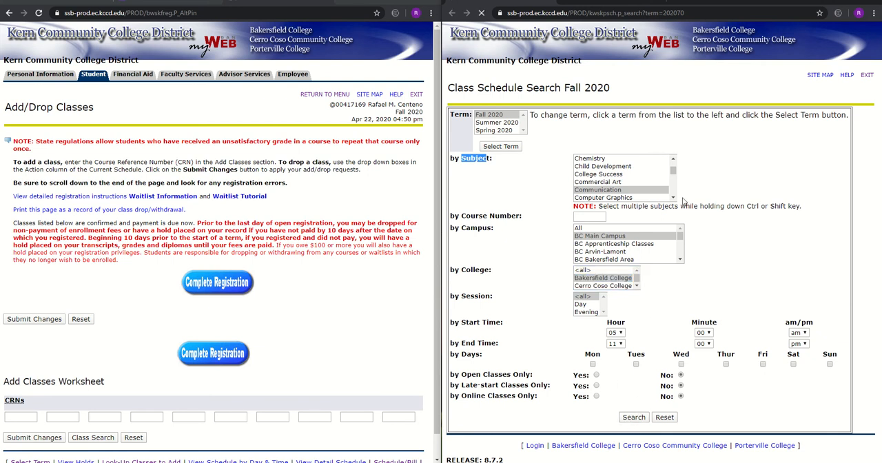
pyautogui.click(634, 416)
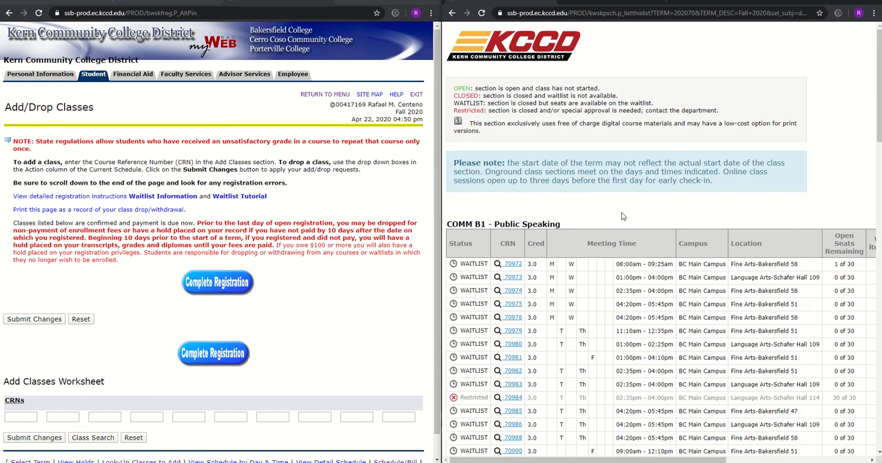
# Rerun the Communication search with Campus All and College <all>, listing COMM B1 sections everywhere.
pyautogui.scroll(-3)
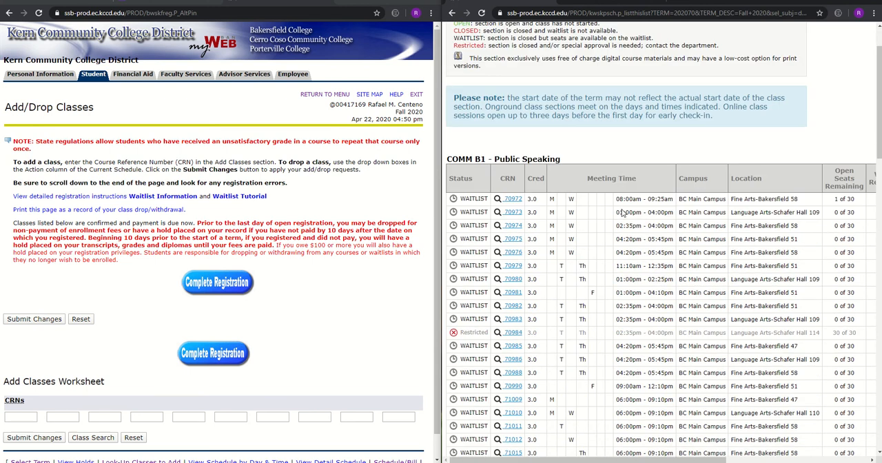
pyautogui.scroll(-3)
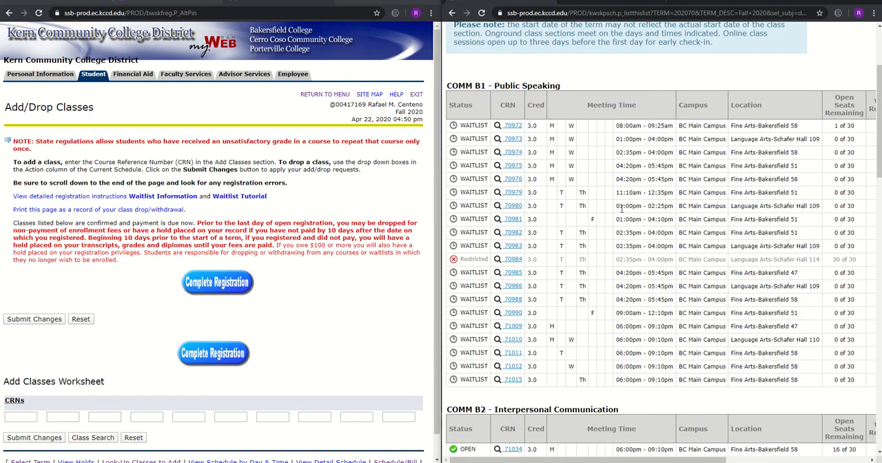
pyautogui.scroll(-3)
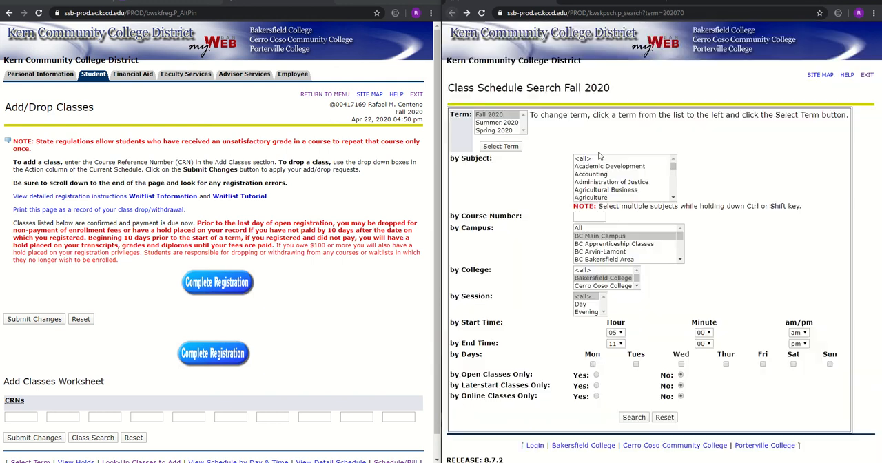
pyautogui.click(579, 227)
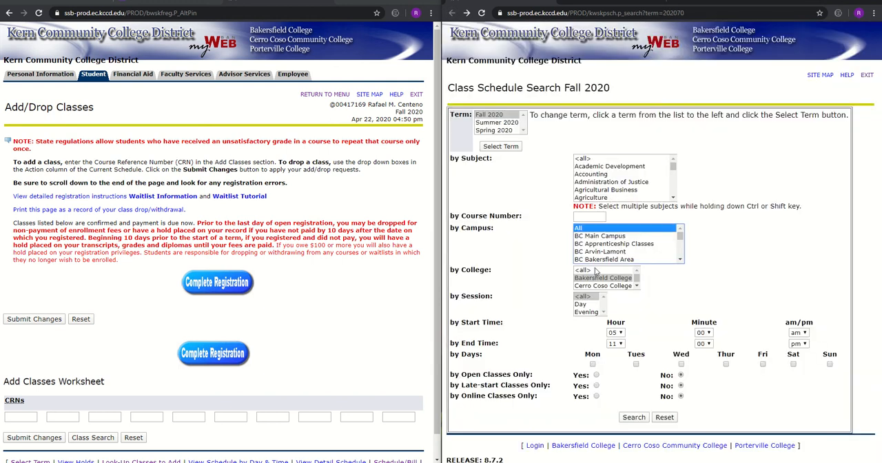
pyautogui.click(584, 271)
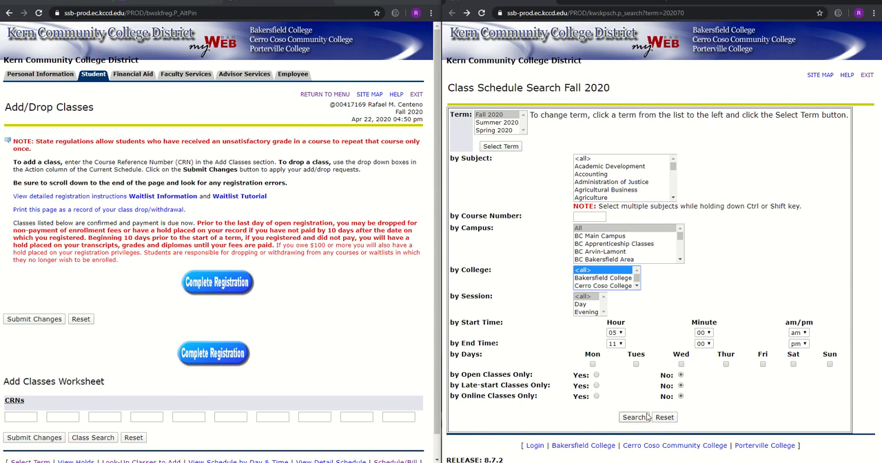
pyautogui.click(634, 416)
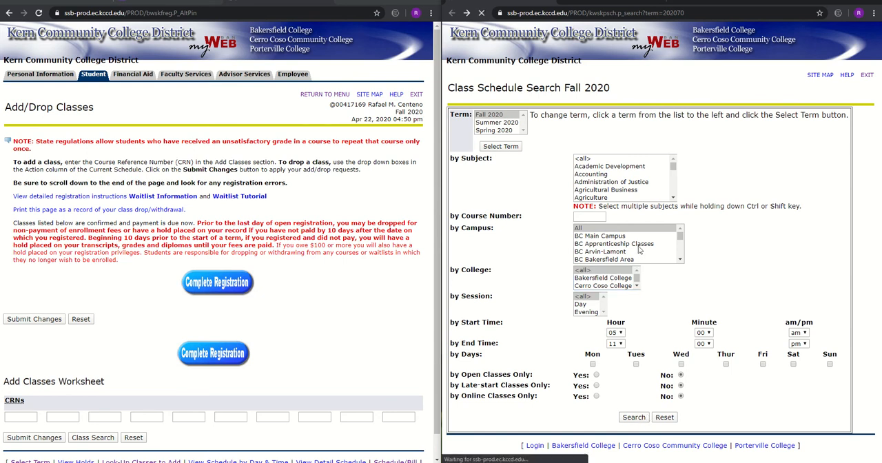
pyautogui.click(634, 416)
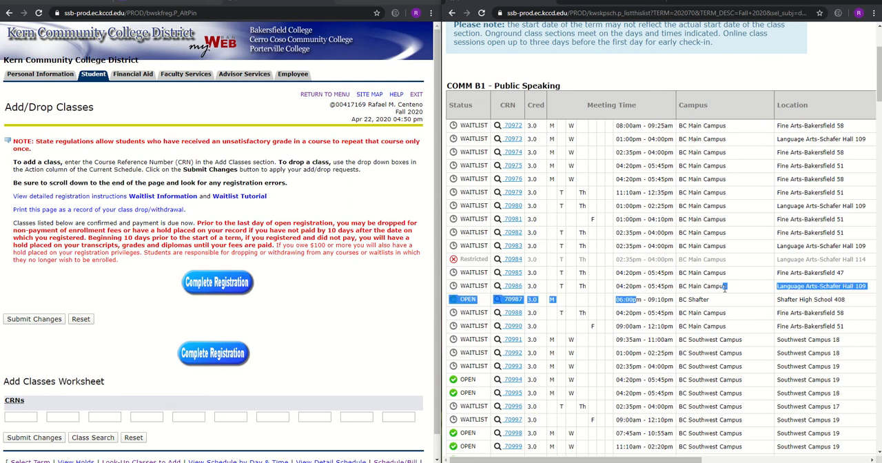
pyautogui.scroll(3)
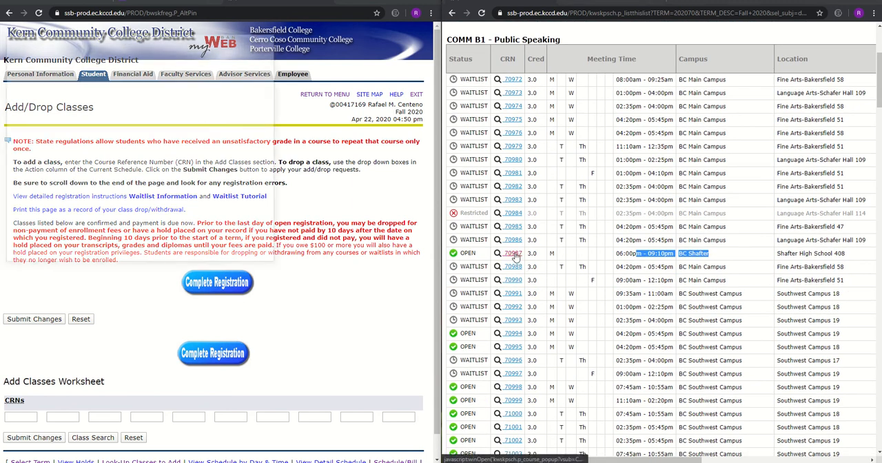
pyautogui.click(510, 252)
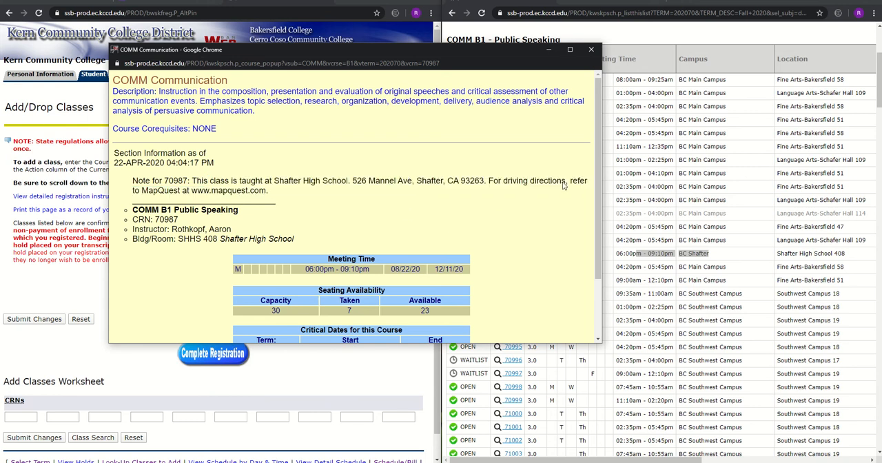
pyautogui.click(590, 49)
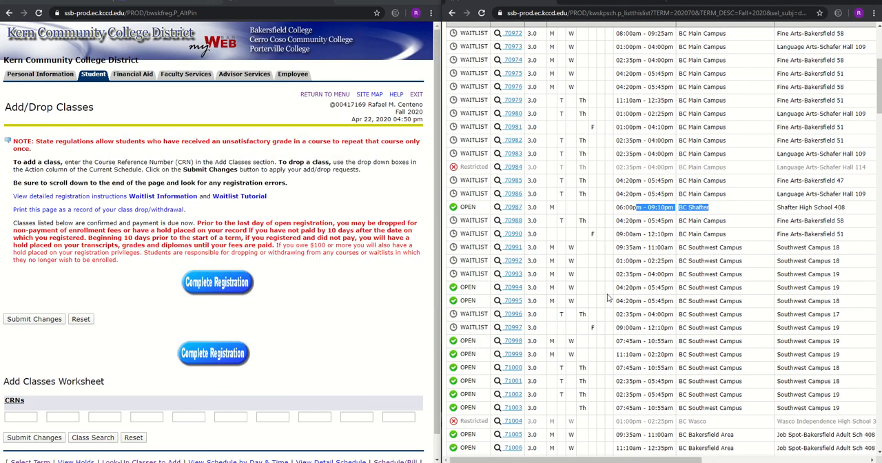
pyautogui.scroll(-3)
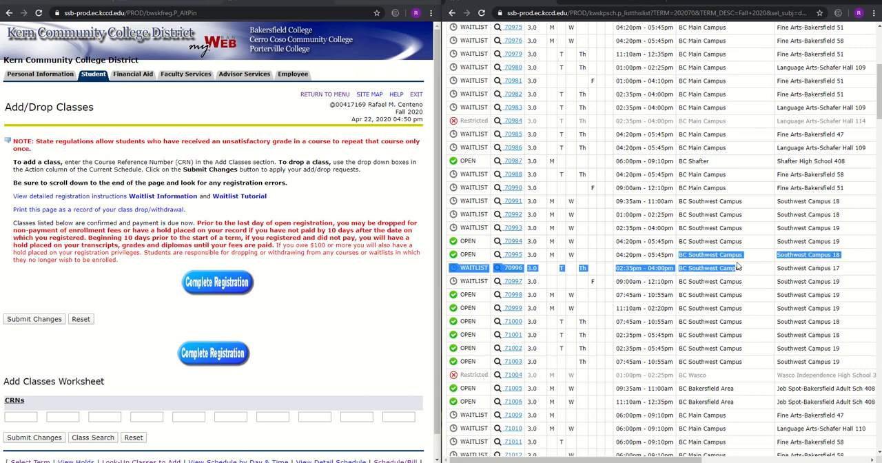
pyautogui.scroll(-3)
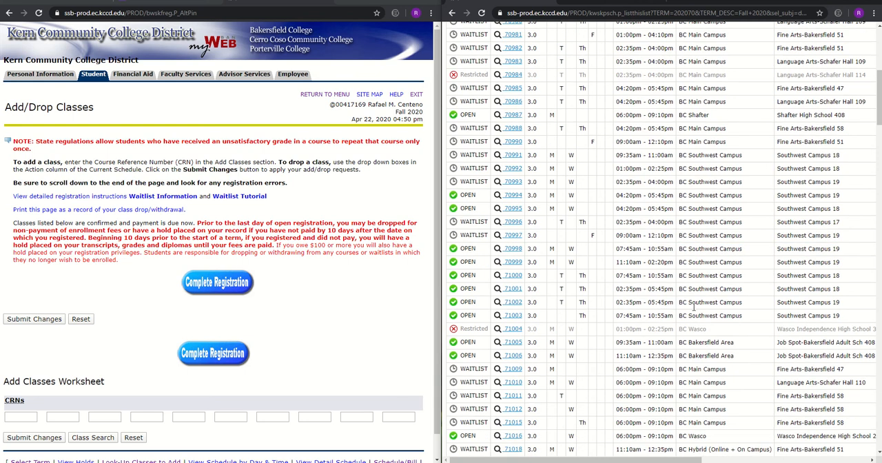
pyautogui.scroll(3)
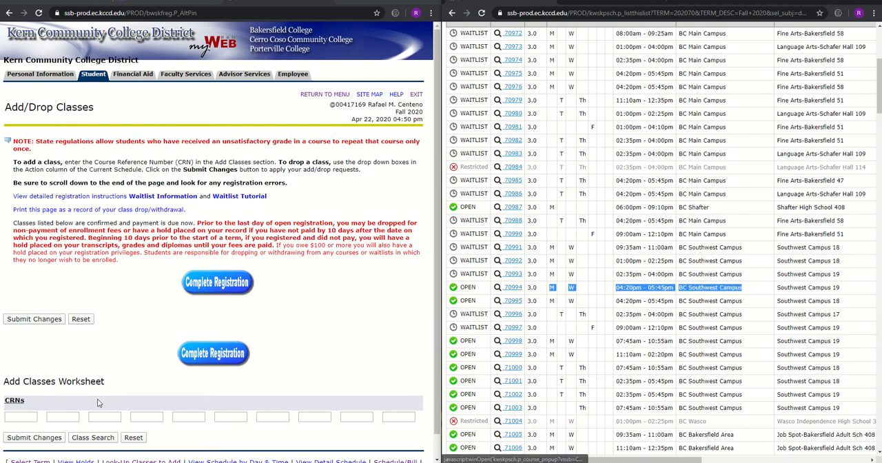
# Enter CRN 70994 in the first box of the Add Classes Worksheet.
pyautogui.write('7')
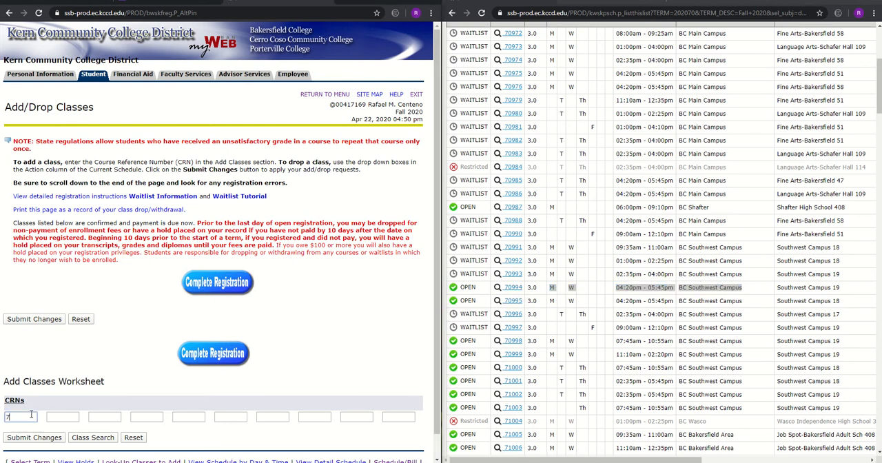
pyautogui.write('70994')
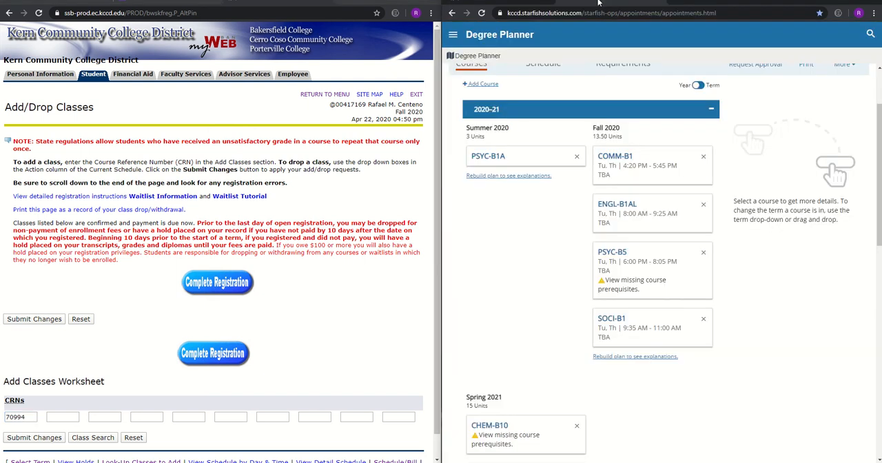
pyautogui.moveTo(512, 3)
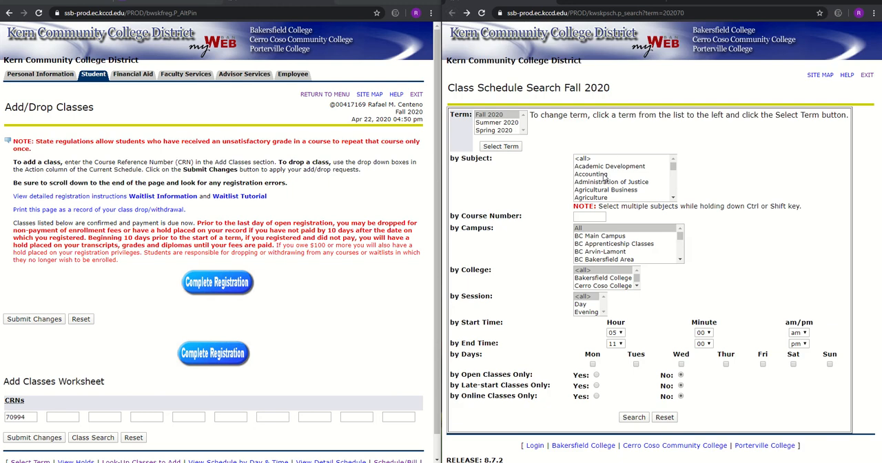
pyautogui.scroll(-3)
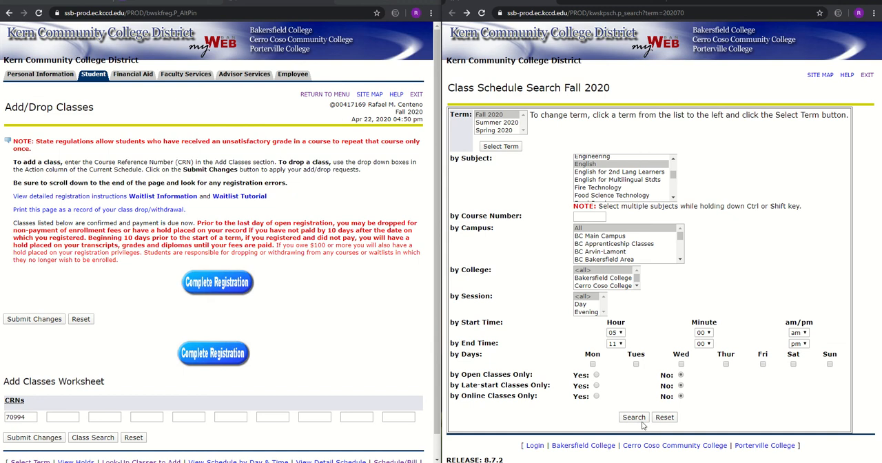
pyautogui.click(634, 416)
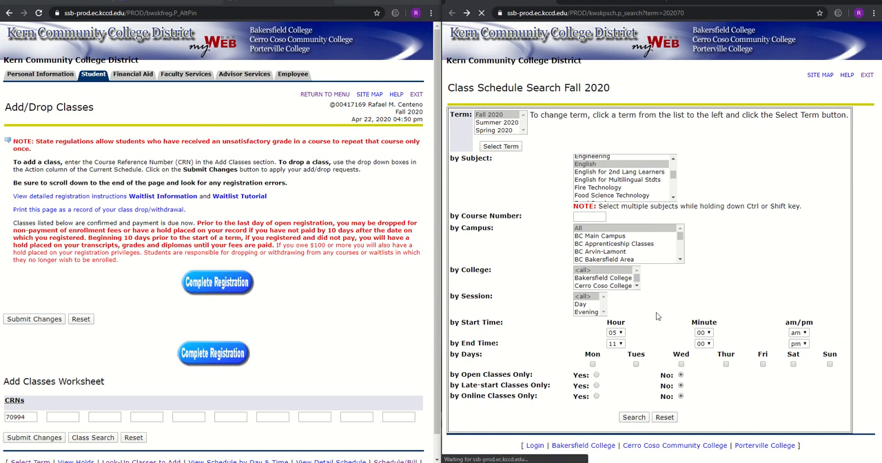
pyautogui.click(634, 416)
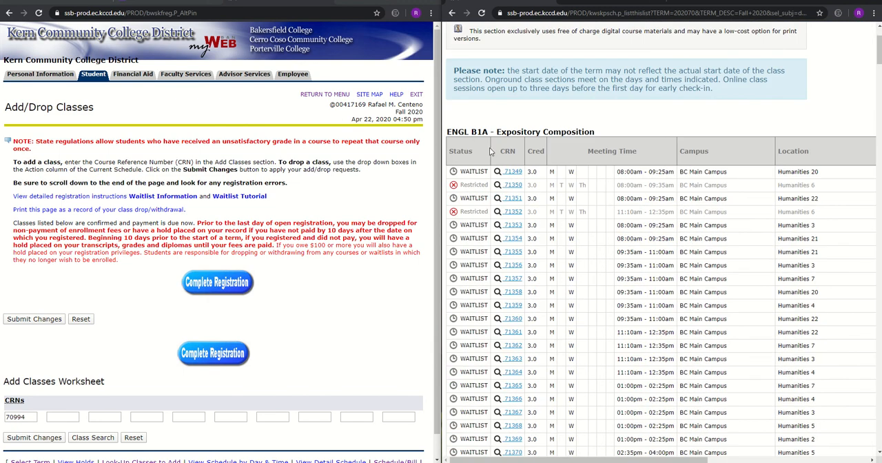
pyautogui.doubleClick(478, 133)
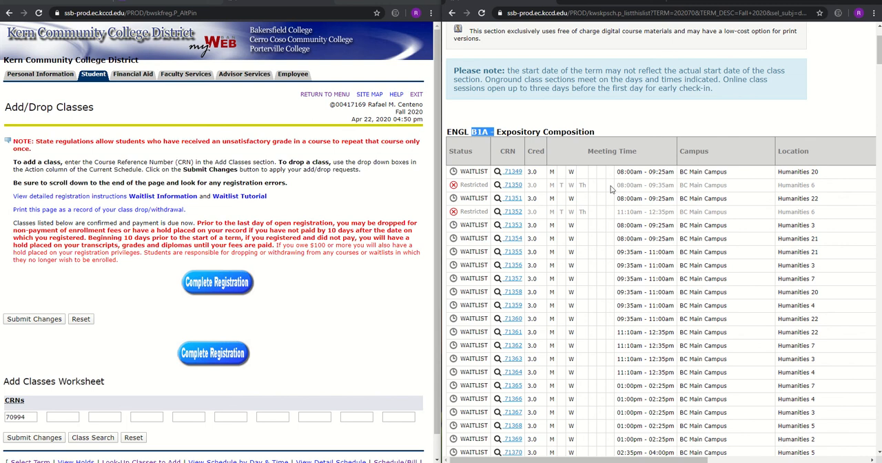
pyautogui.scroll(-3)
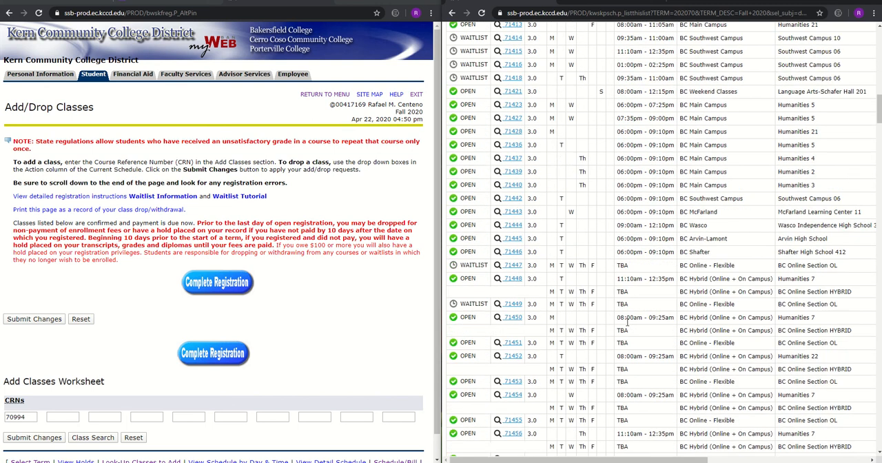
pyautogui.scroll(-3)
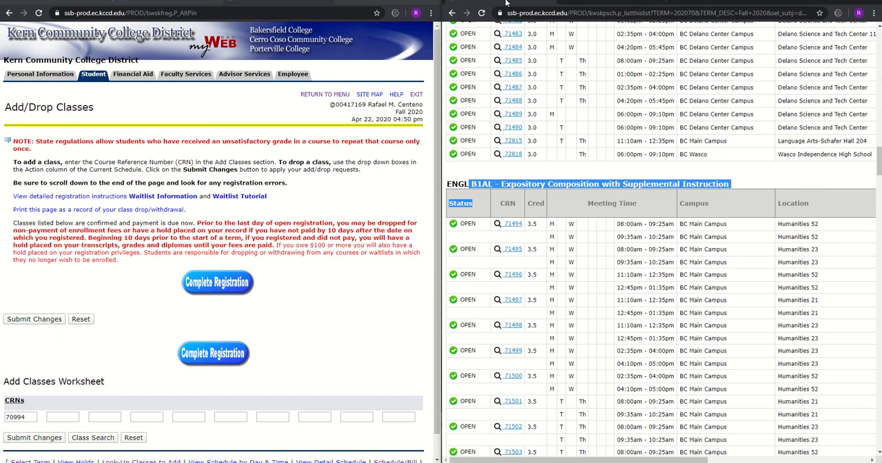
pyautogui.moveTo(549, 211)
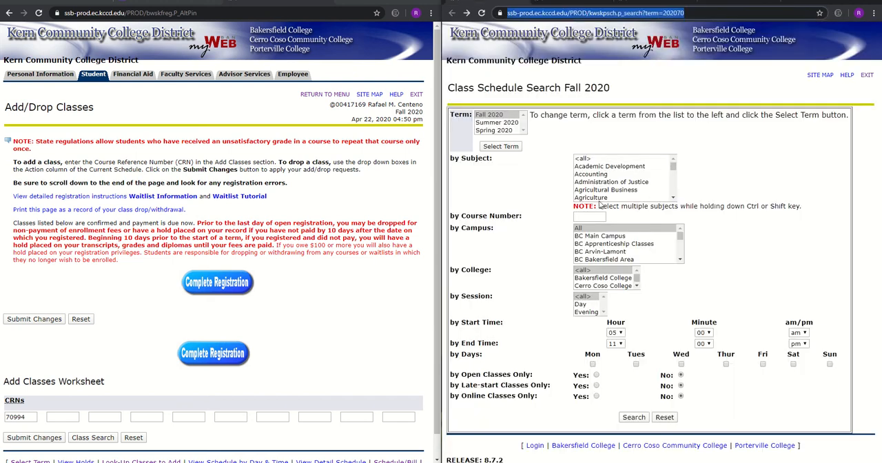
pyautogui.scroll(-3)
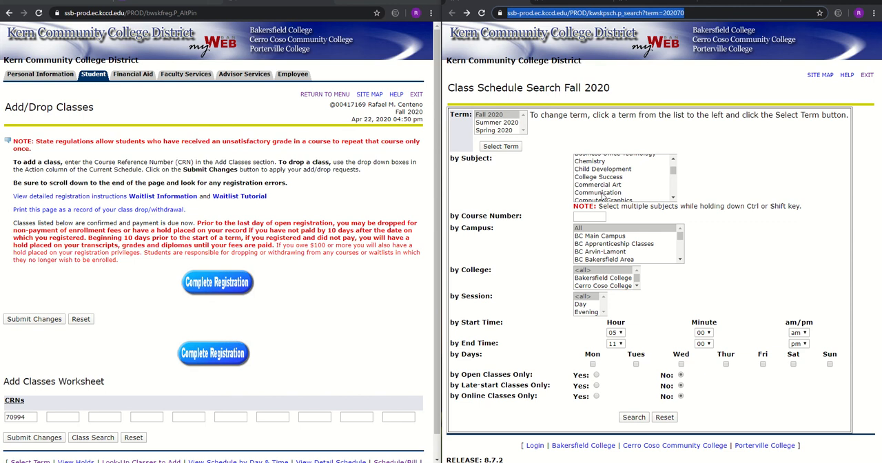
pyautogui.click(598, 191)
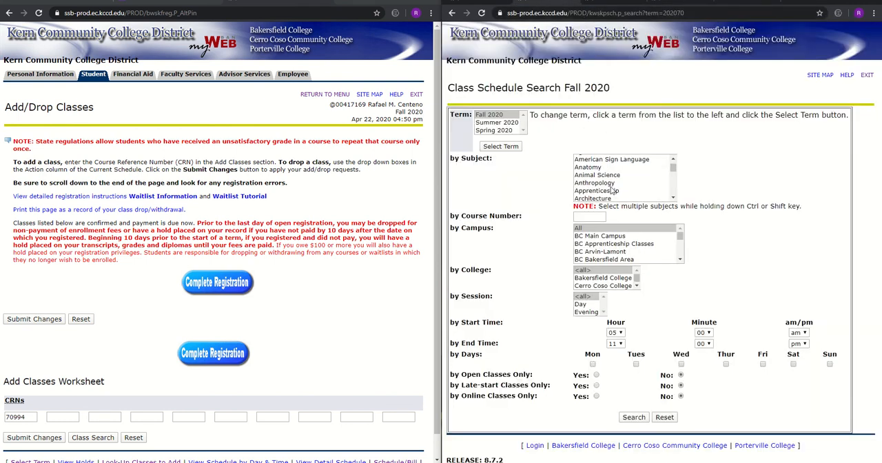
pyautogui.scroll(-3)
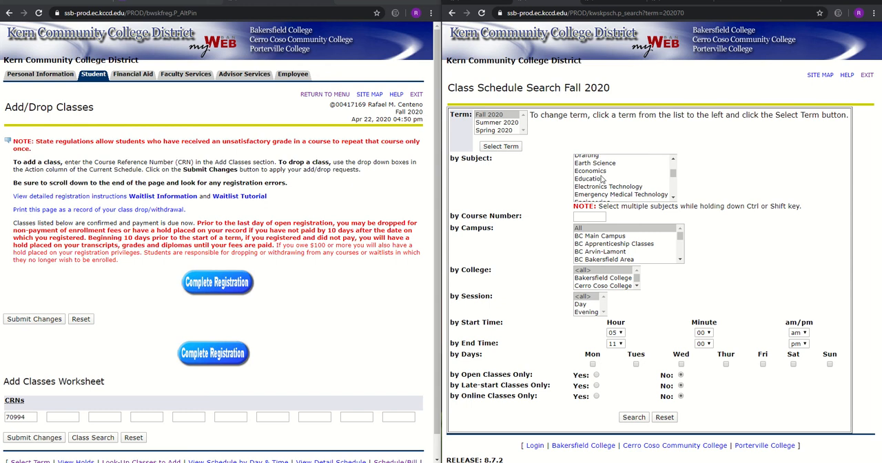
pyautogui.click(584, 164)
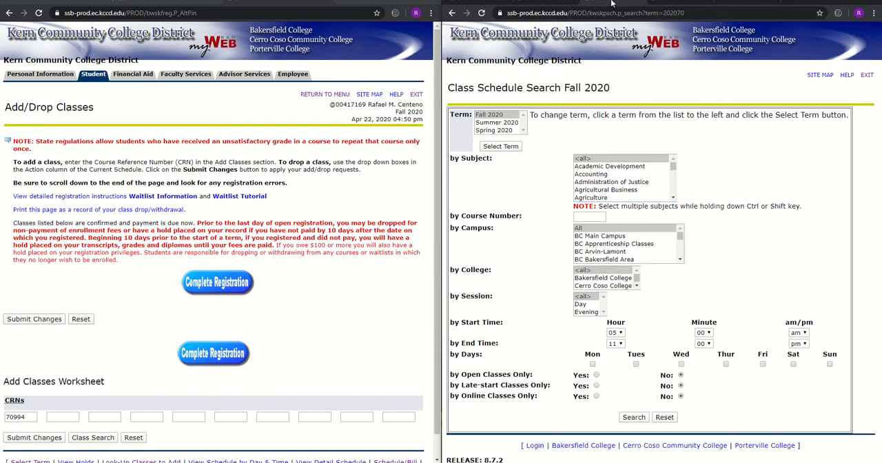
pyautogui.scroll(-3)
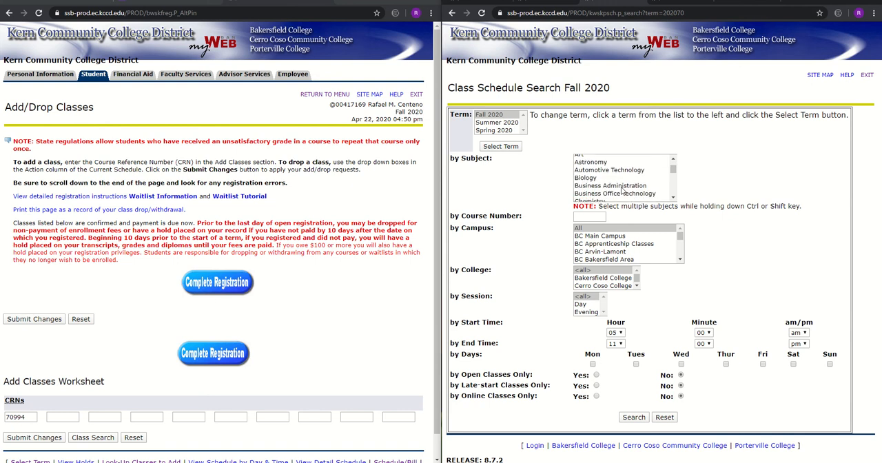
pyautogui.scroll(-3)
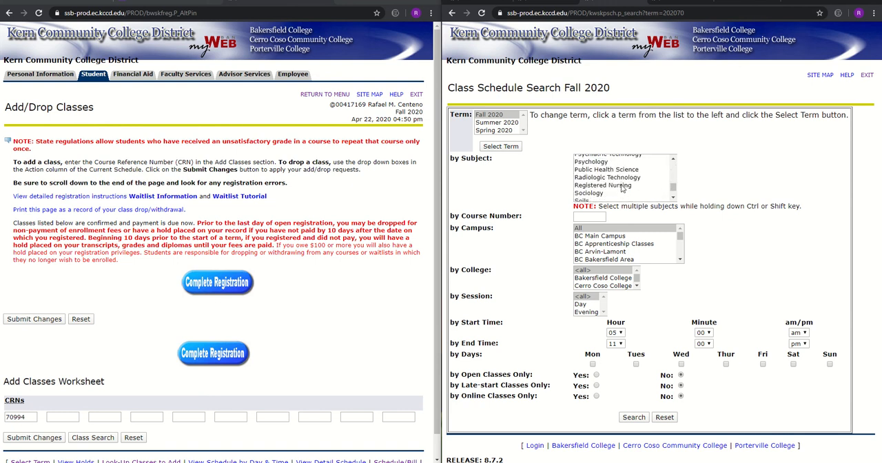
pyautogui.scroll(3)
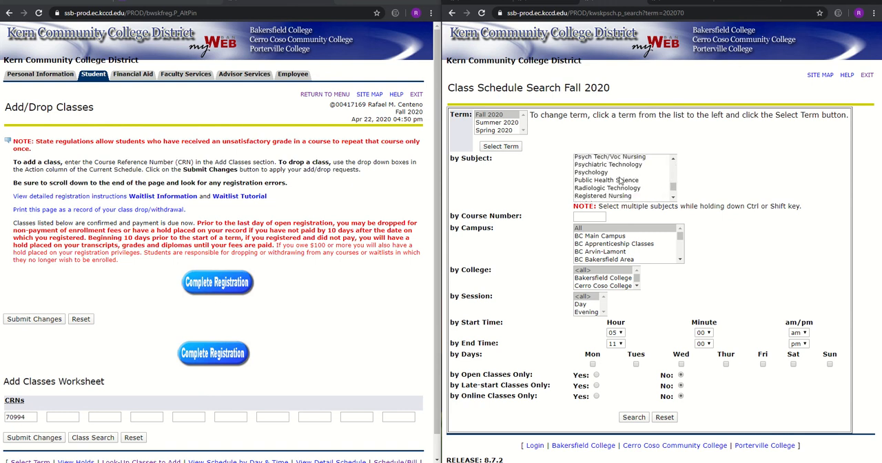
pyautogui.click(590, 171)
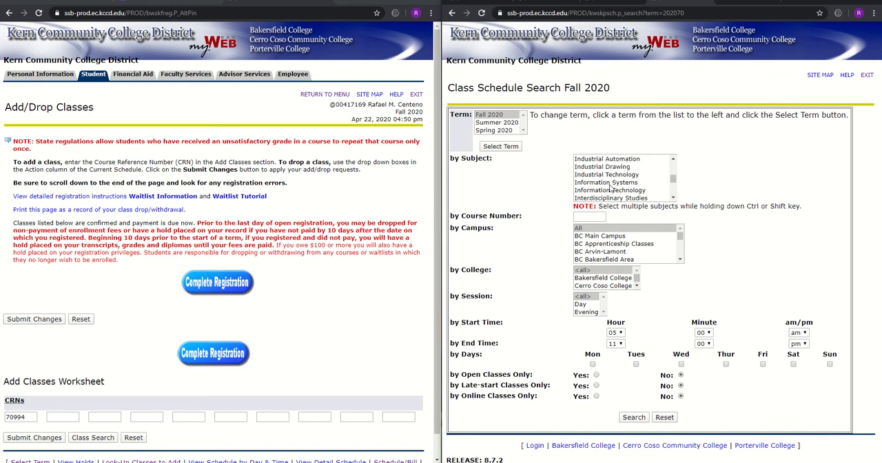
# Search a subject again and bring up the COMM B1 Public Speaking list down to CRN 70994.
pyautogui.scroll(-3)
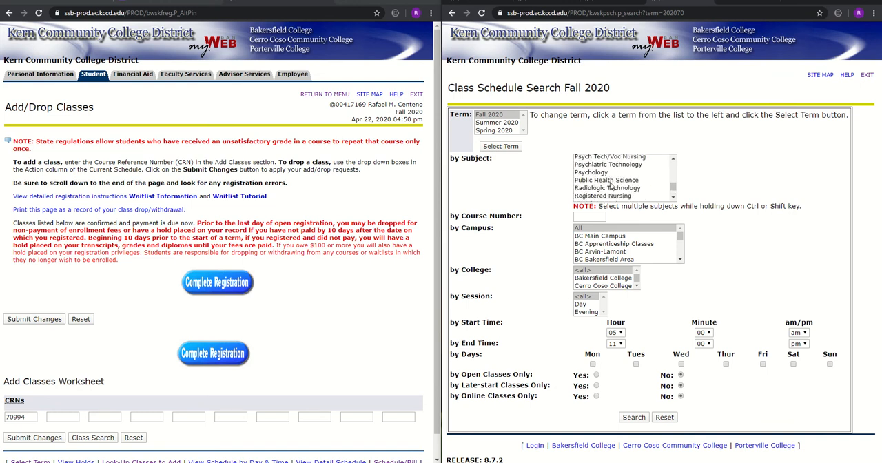
pyautogui.click(590, 169)
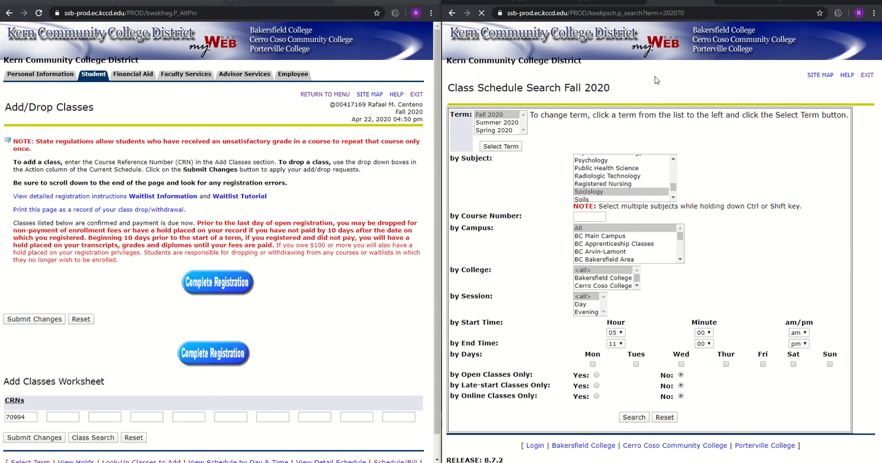
pyautogui.click(632, 417)
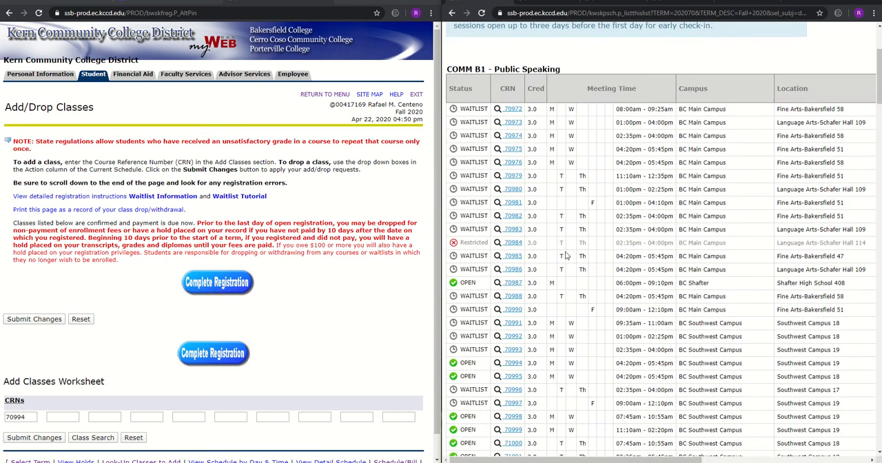
pyautogui.scroll(-3)
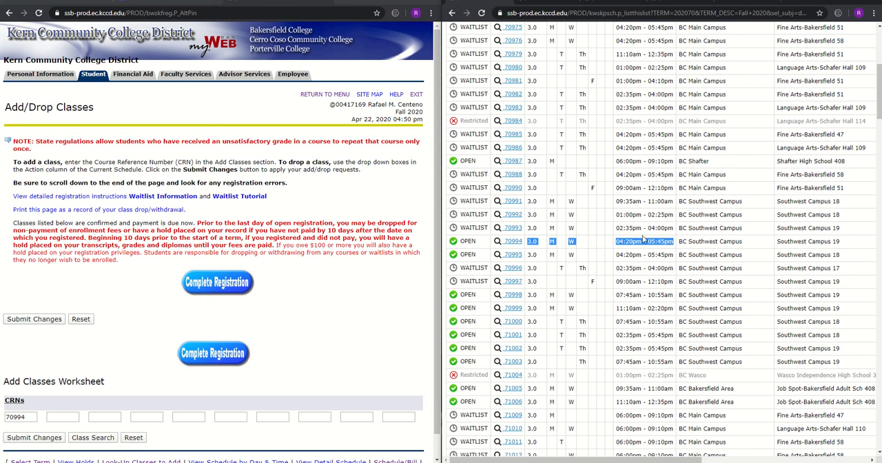
pyautogui.moveTo(623, 252)
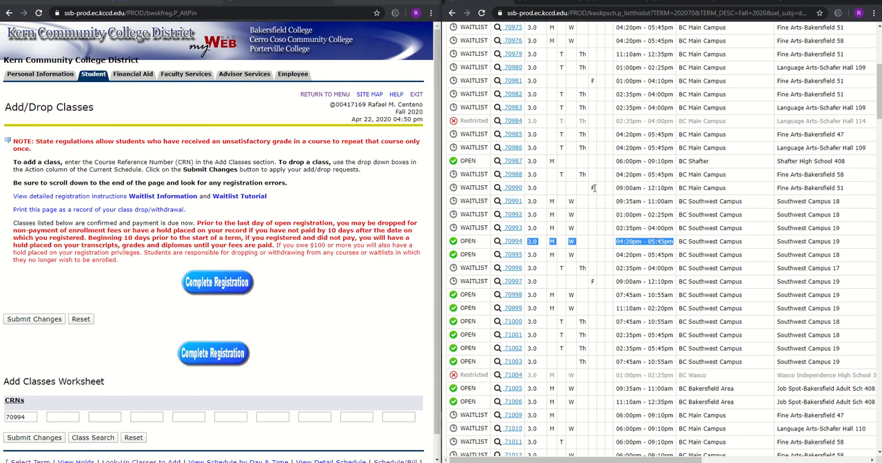
# Enter the ENGL B1AL section CRN 71494 in the second worksheet box beside 70994.
pyautogui.scroll(-3)
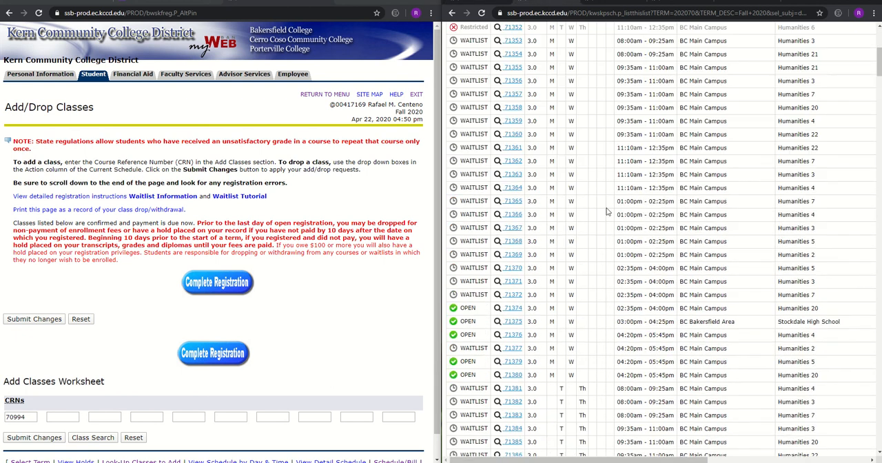
pyautogui.scroll(-3)
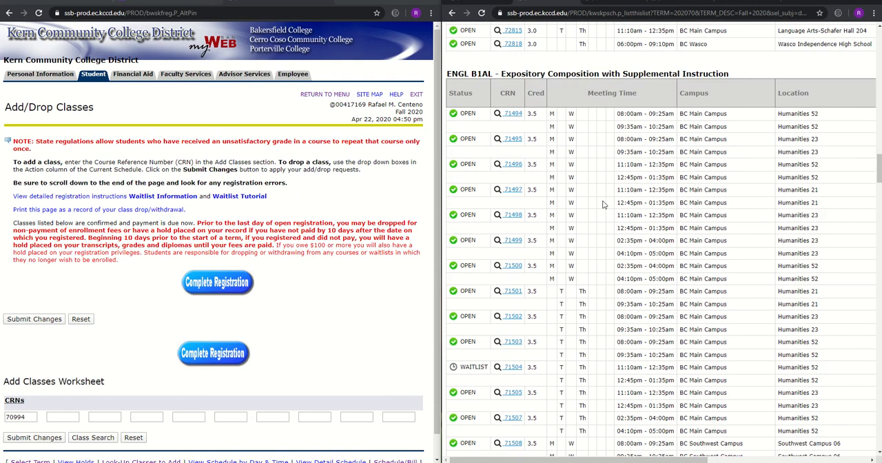
pyautogui.scroll(3)
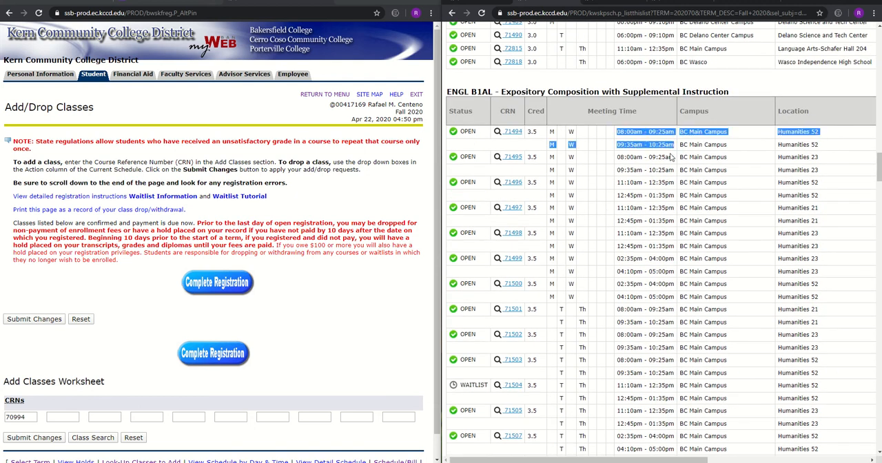
pyautogui.moveTo(517, 141)
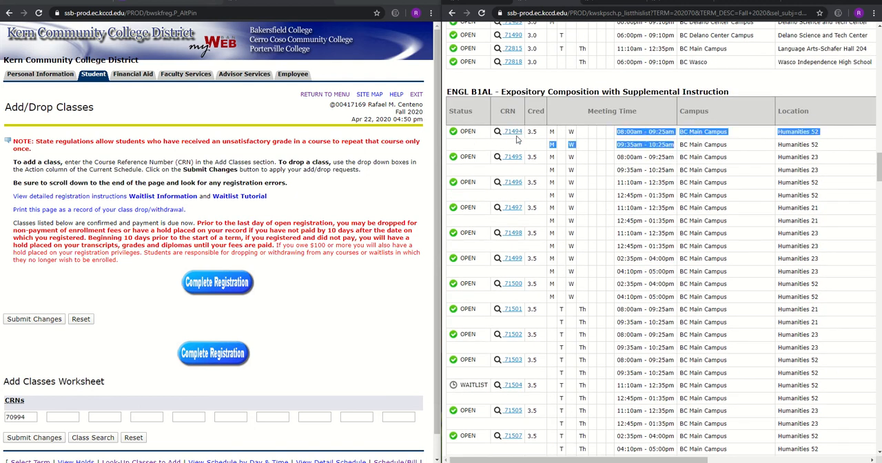
pyautogui.click(64, 417)
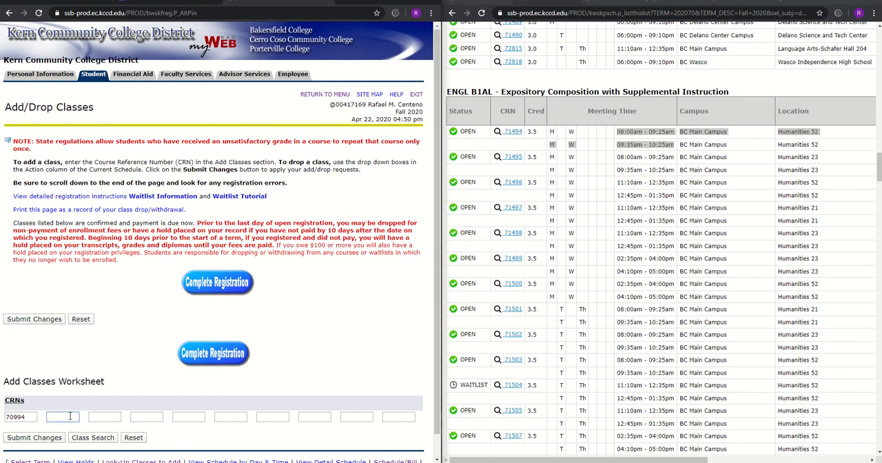
pyautogui.write('71149')
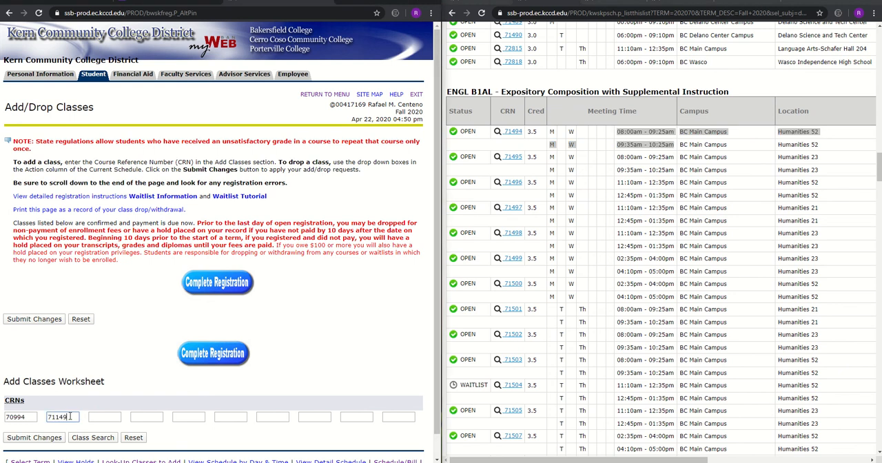
pyautogui.press('Backspace')
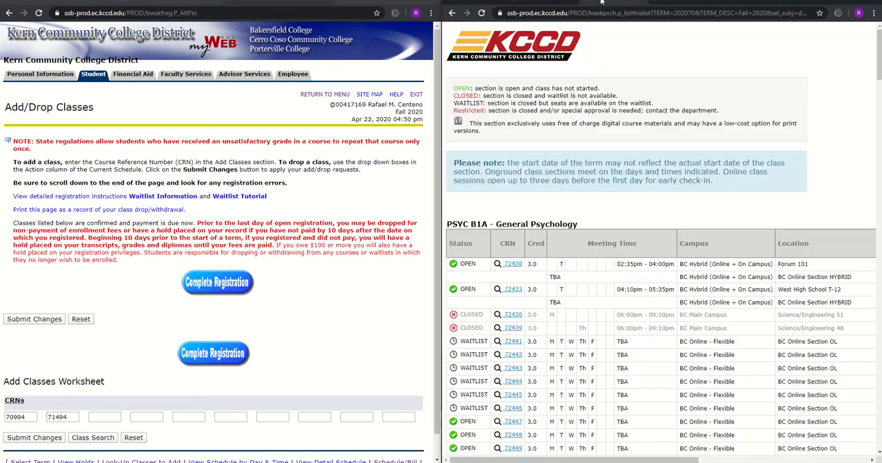
# Locate the PSYC B5 section in the listings and enter CRN 73386 in the third worksheet box.
pyautogui.scroll(-3)
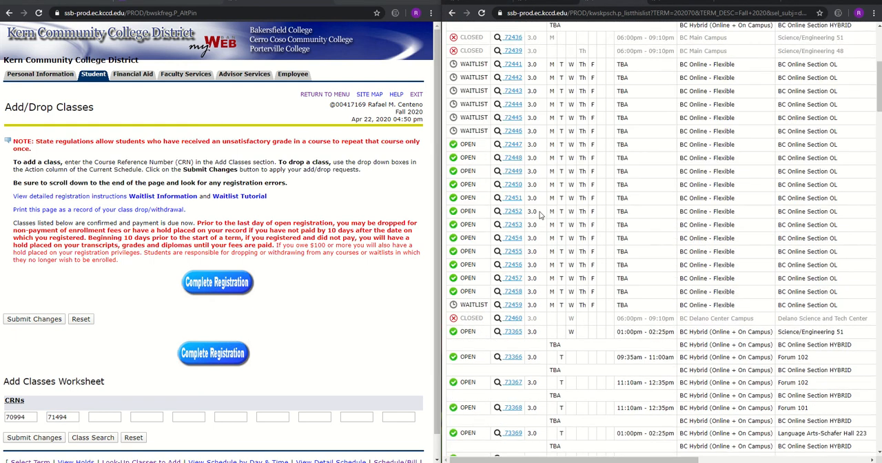
pyautogui.scroll(-3)
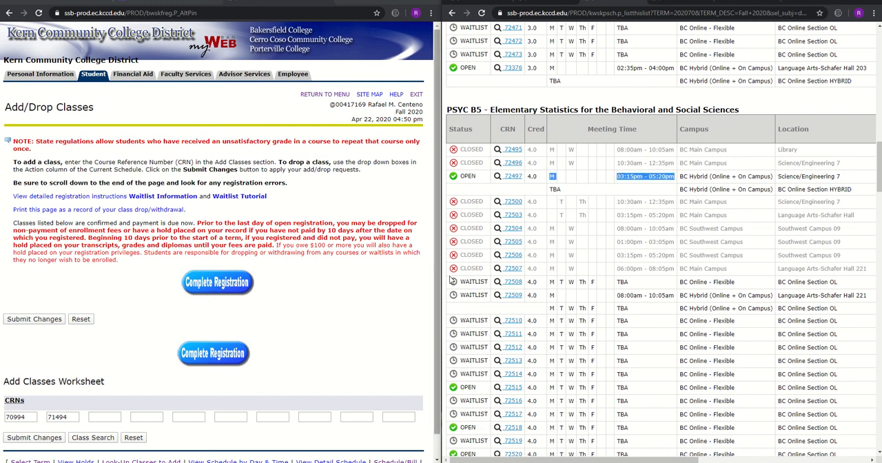
pyautogui.moveTo(537, 6)
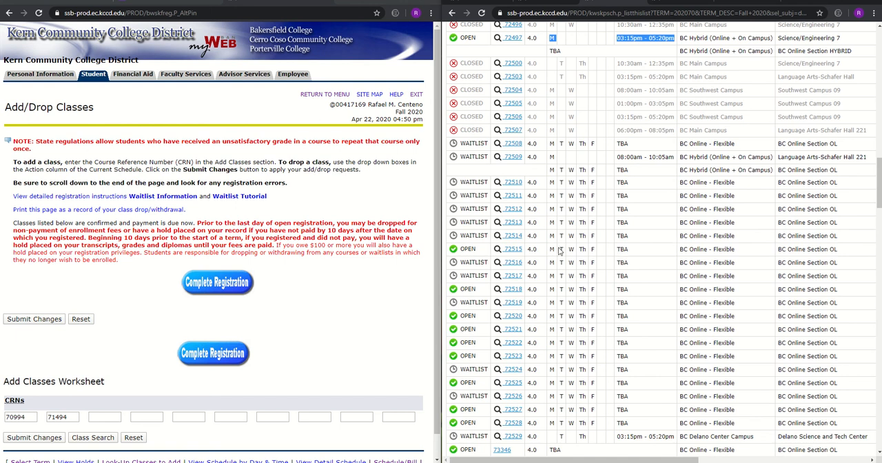
pyautogui.scroll(-3)
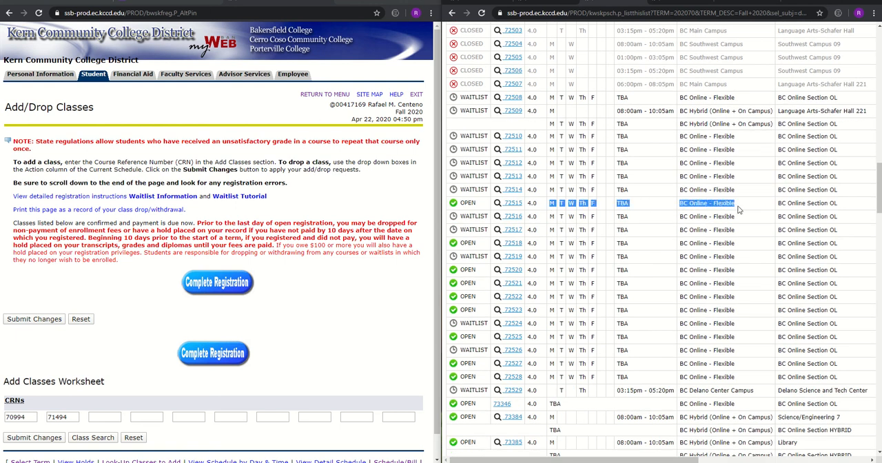
pyautogui.scroll(-3)
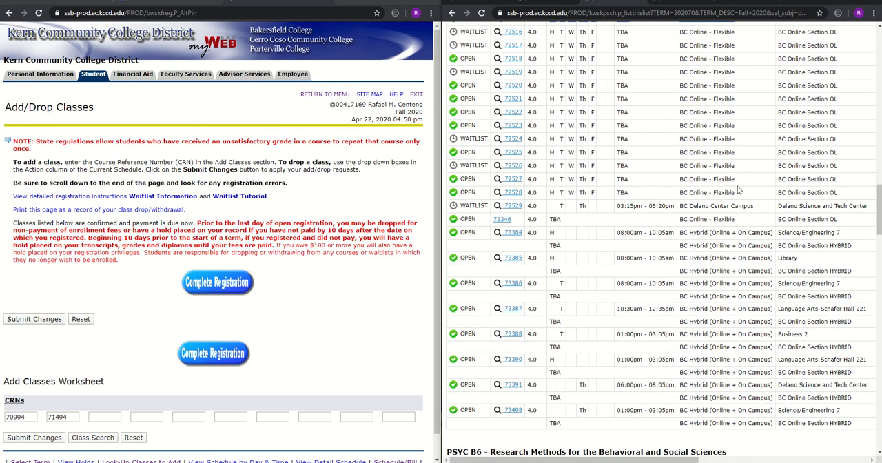
pyautogui.moveTo(715, 282)
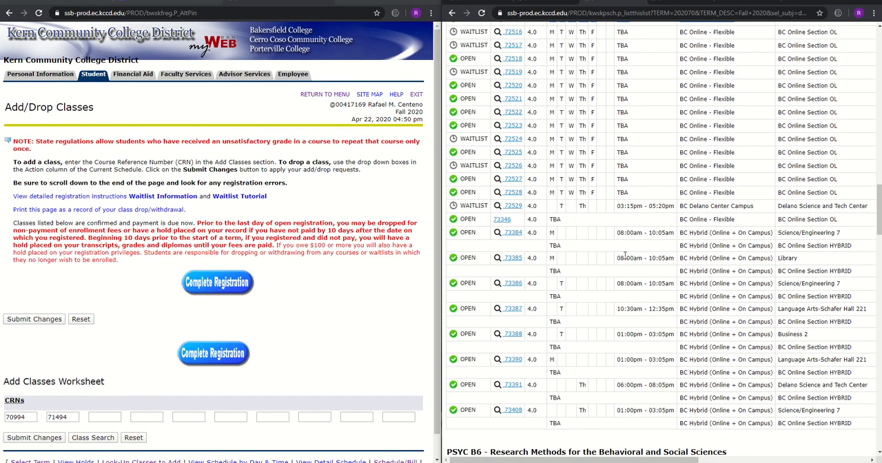
pyautogui.scroll(-3)
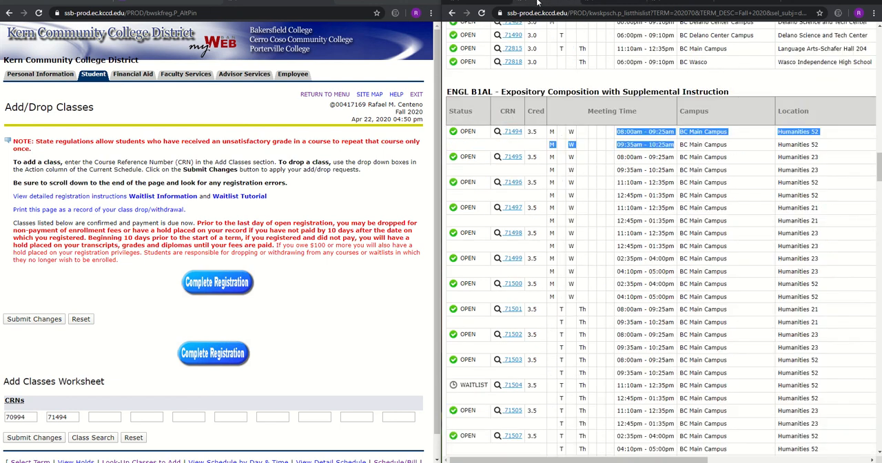
pyautogui.scroll(-3)
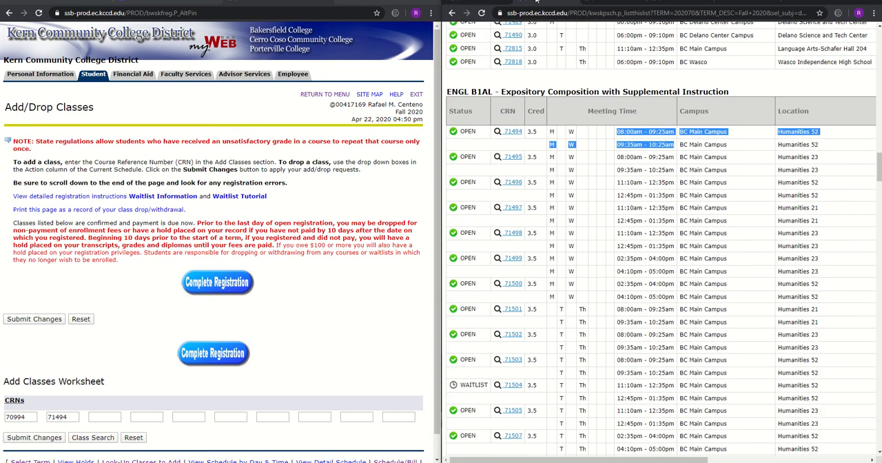
pyautogui.scroll(-3)
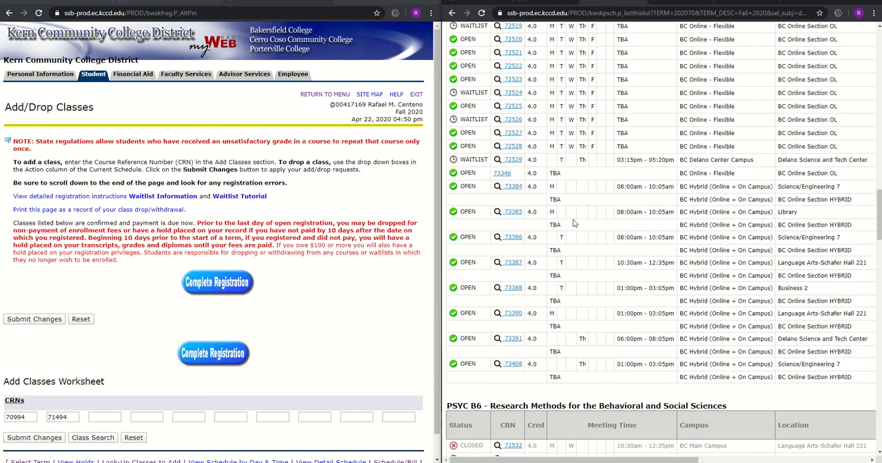
pyautogui.moveTo(560, 240)
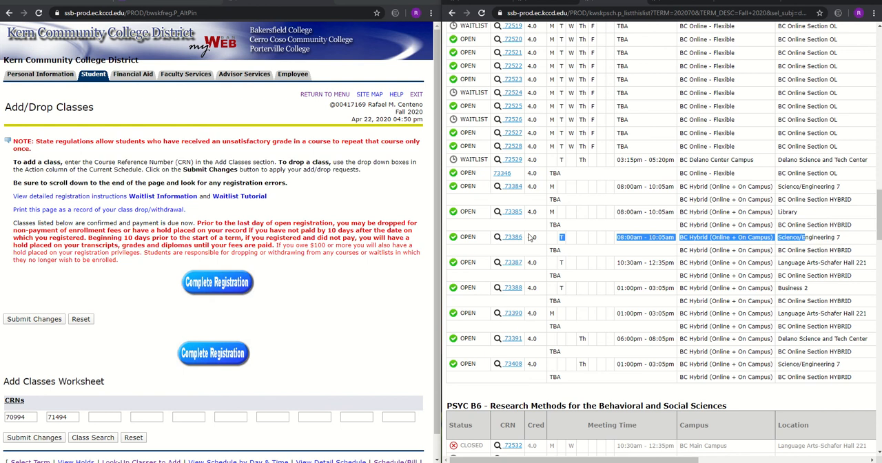
pyautogui.click(104, 416)
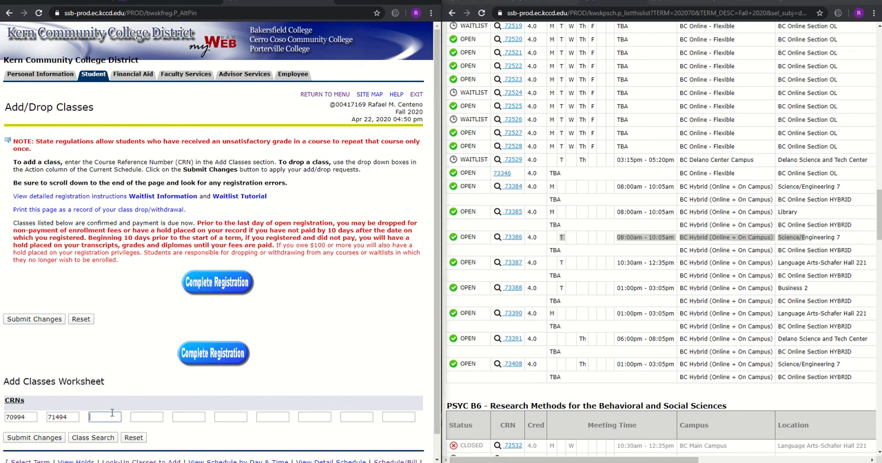
pyautogui.write('73386')
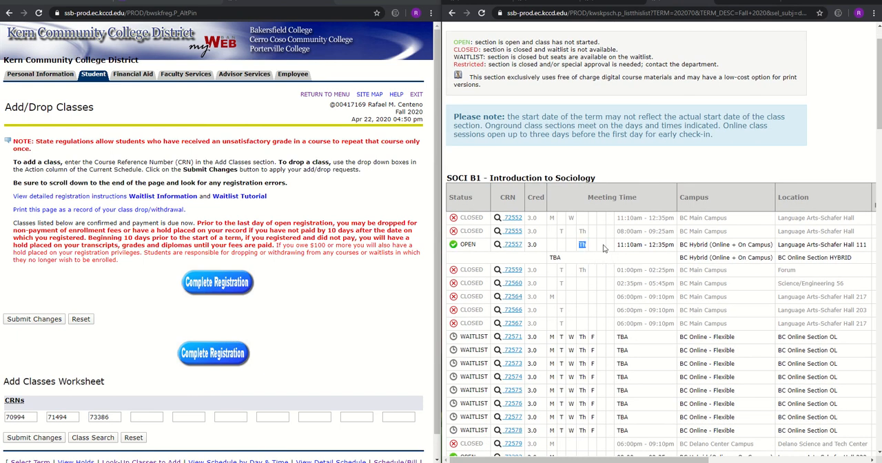
# Enter CRN 72557 in the fourth worksheet box and submit the changes to register.
pyautogui.scroll(-3)
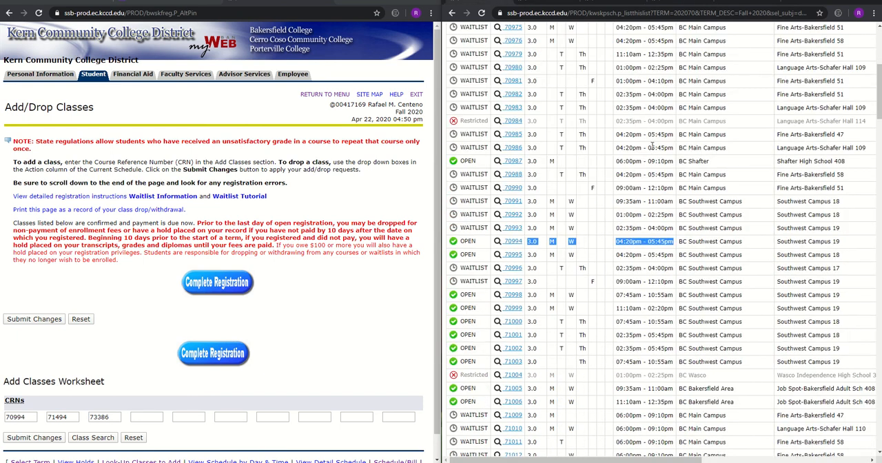
pyautogui.scroll(-3)
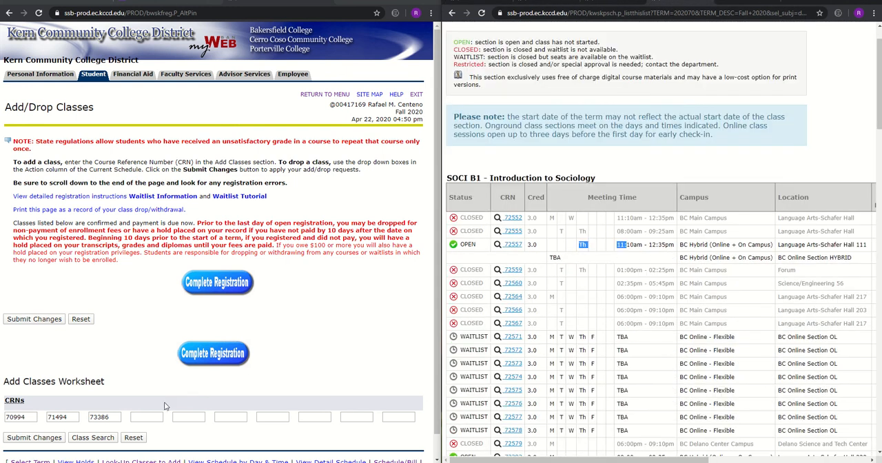
pyautogui.click(146, 416)
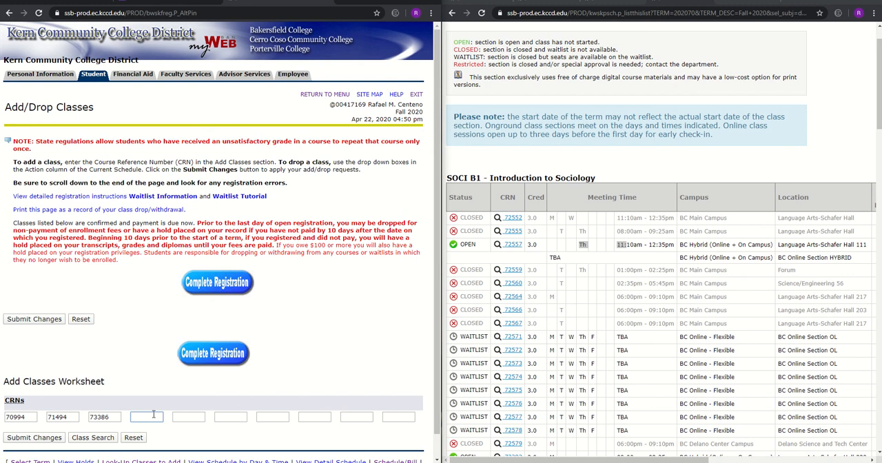
pyautogui.write('72557')
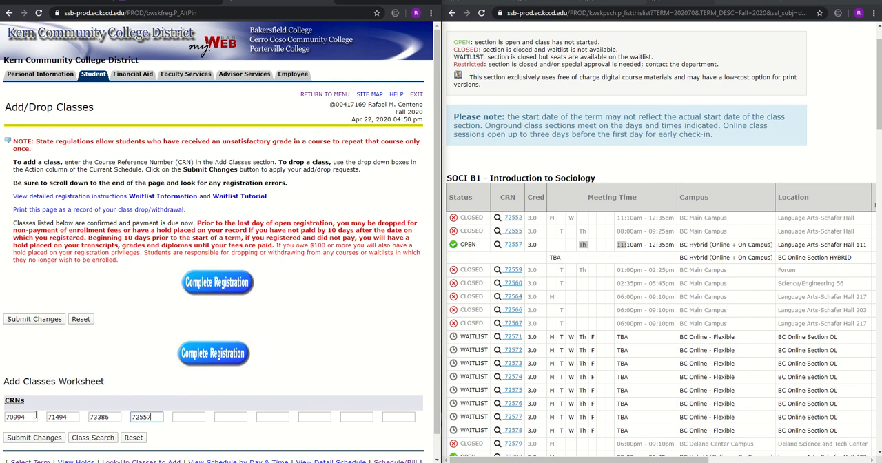
pyautogui.click(33, 439)
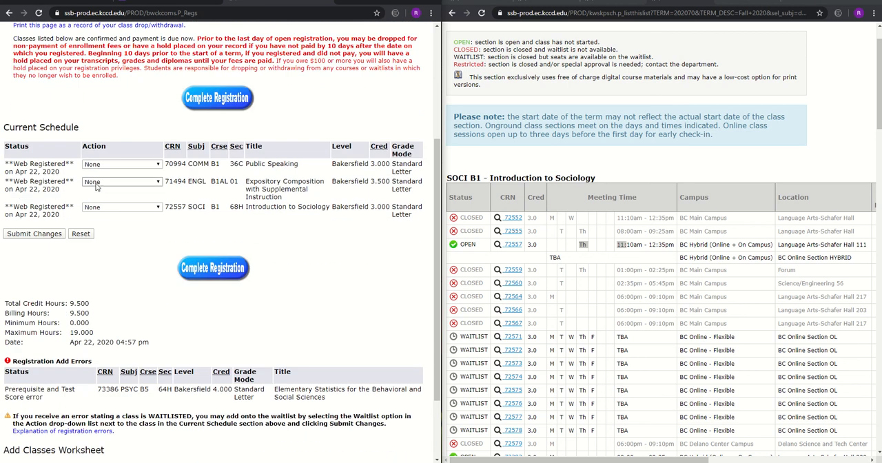
pyautogui.moveTo(80, 410)
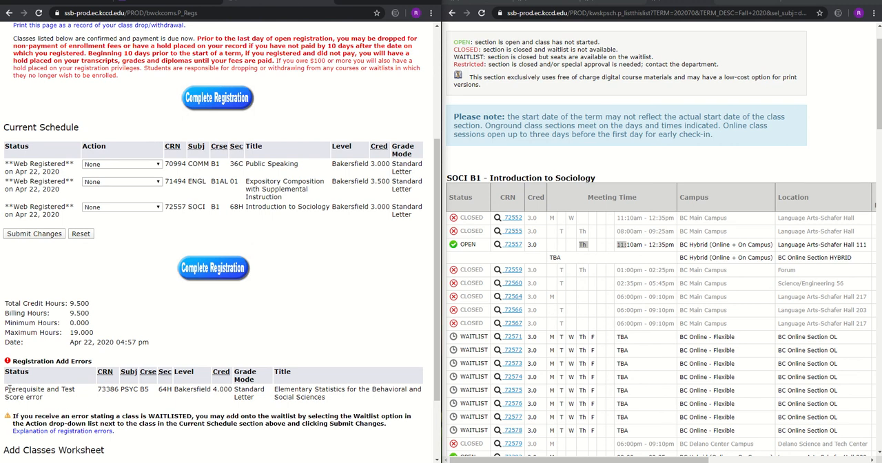
# Select the 'Prerequisite and Test Score error' wording shown for PSYC B5 73386.
pyautogui.doubleClick(39, 389)
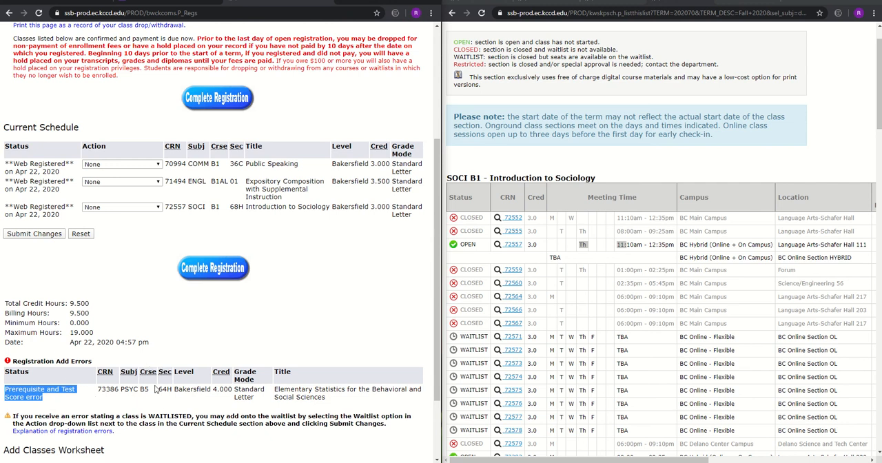
pyautogui.moveTo(328, 286)
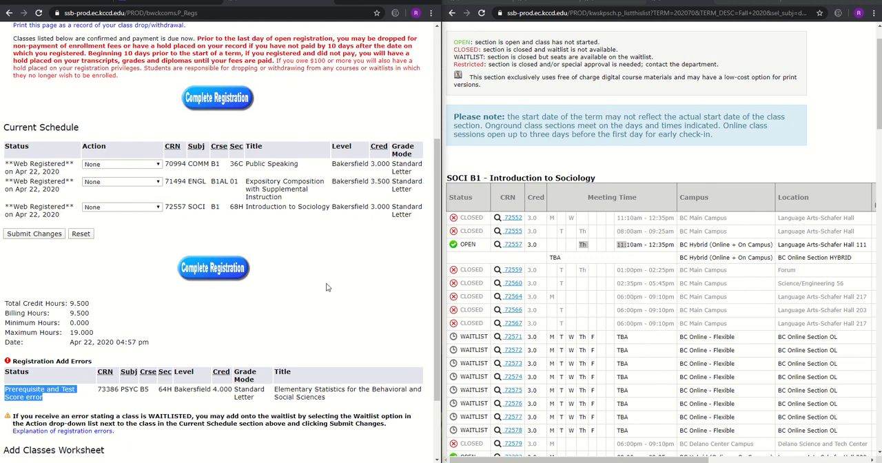
pyautogui.moveTo(127, 270)
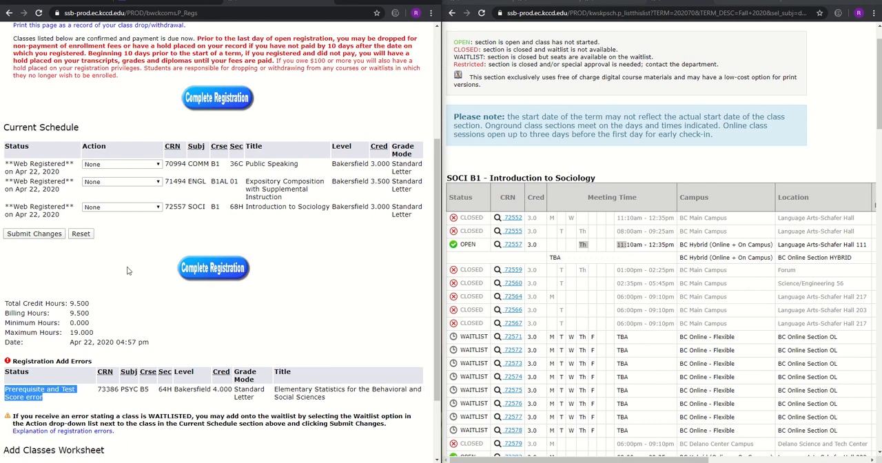
pyautogui.moveTo(115, 291)
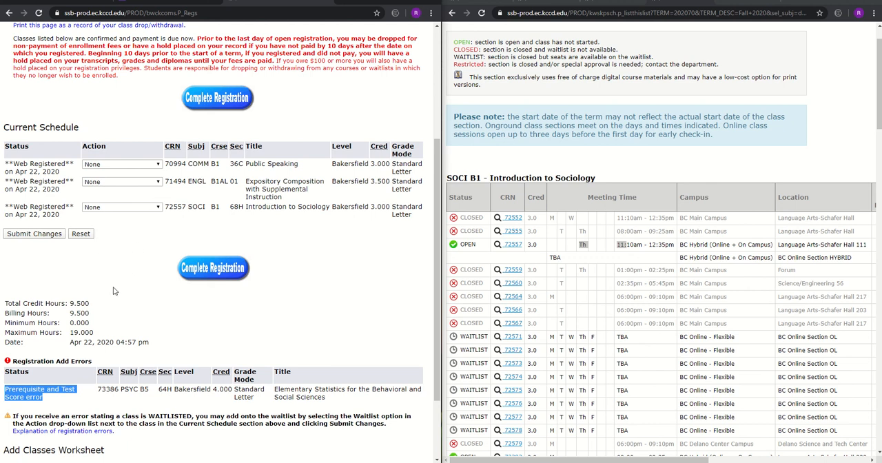